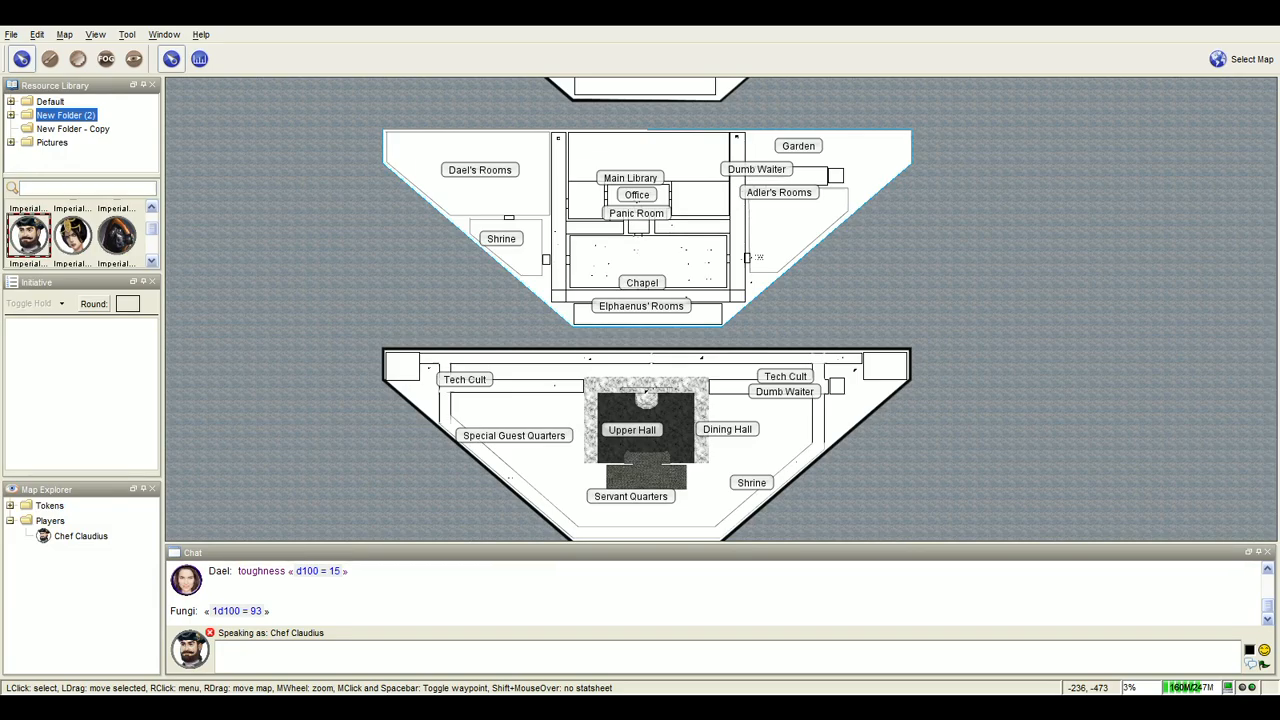
pyautogui.moveTo(349, 306)
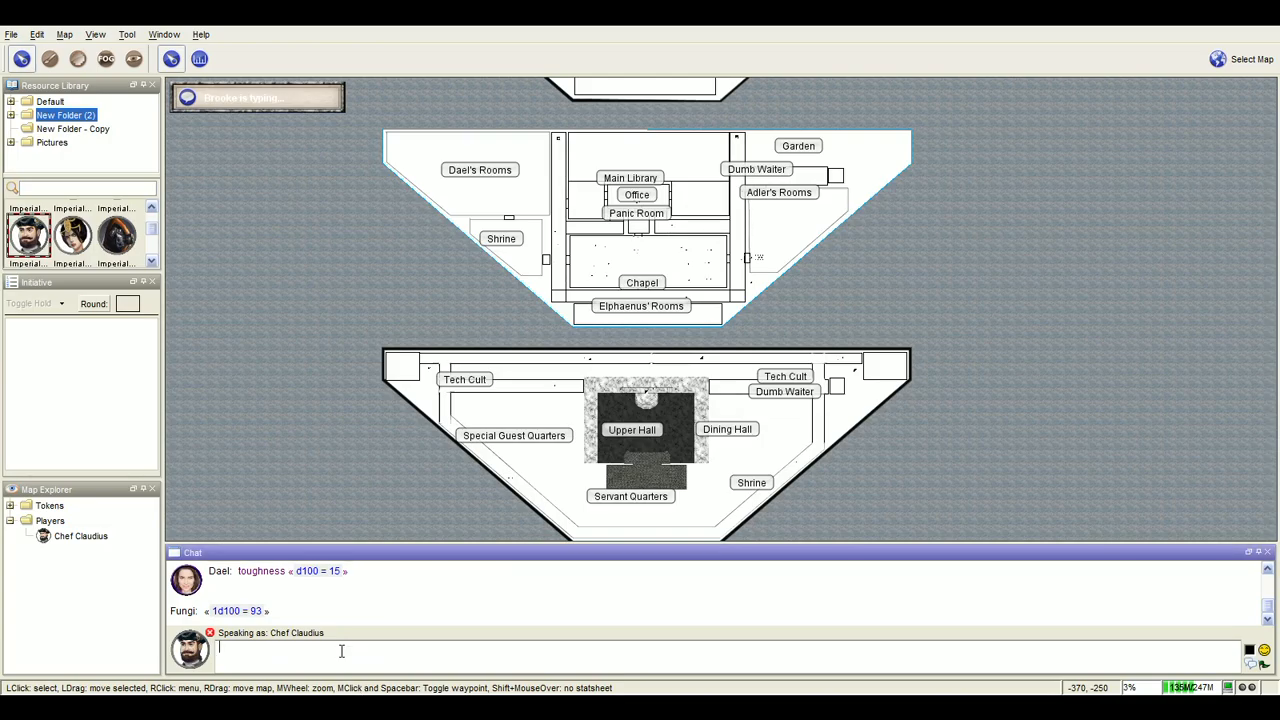
# Type '((brb)), sorr' into the chat input.
pyautogui.write('((brb))')
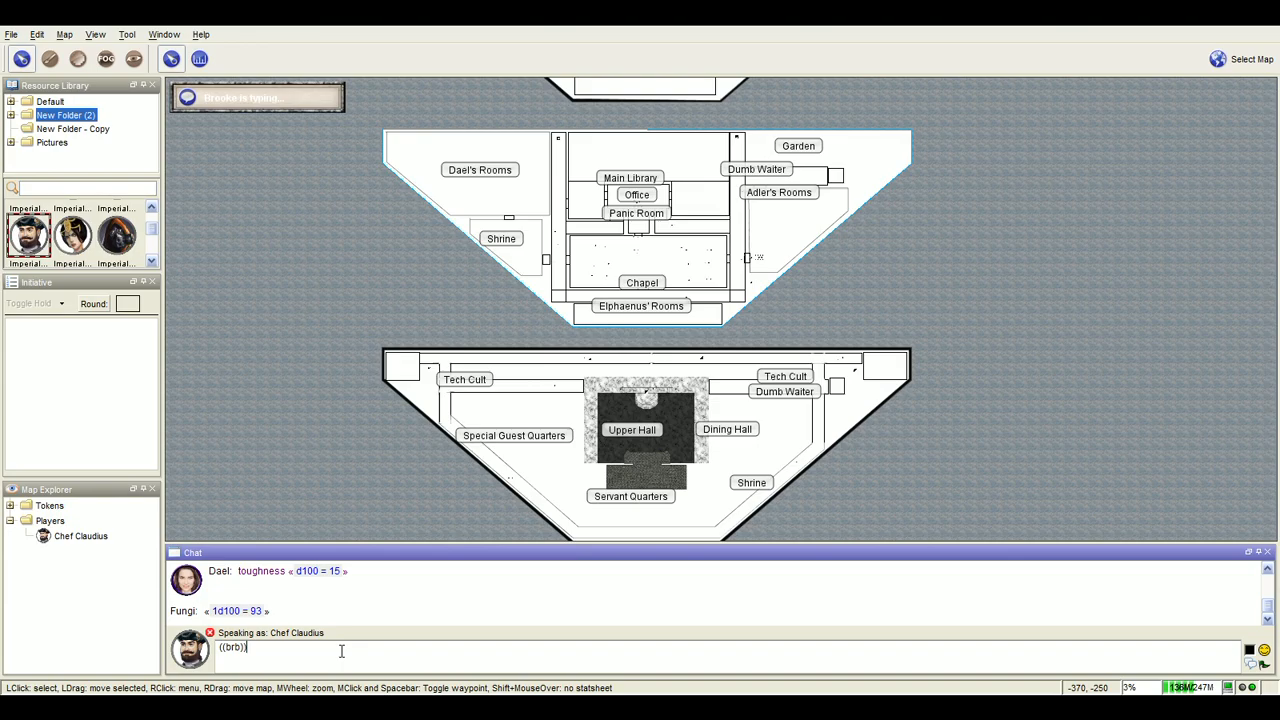
pyautogui.write(', sorr')
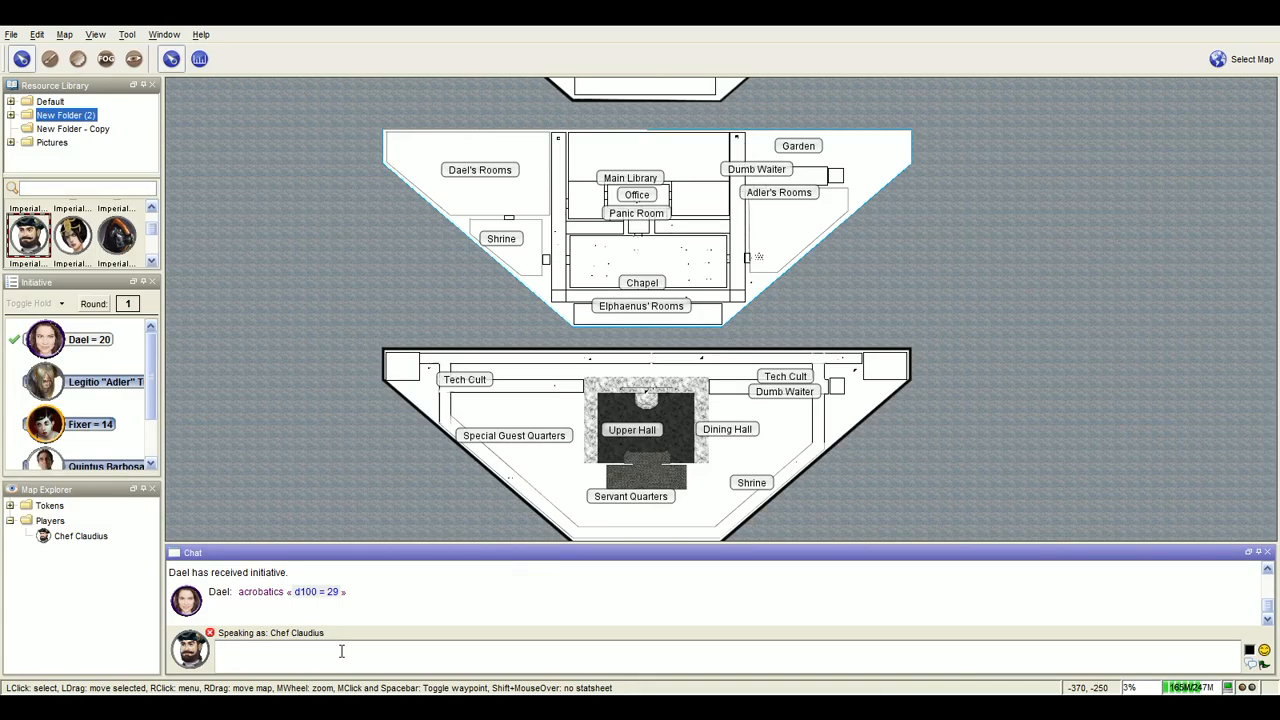
pyautogui.write('((bad')
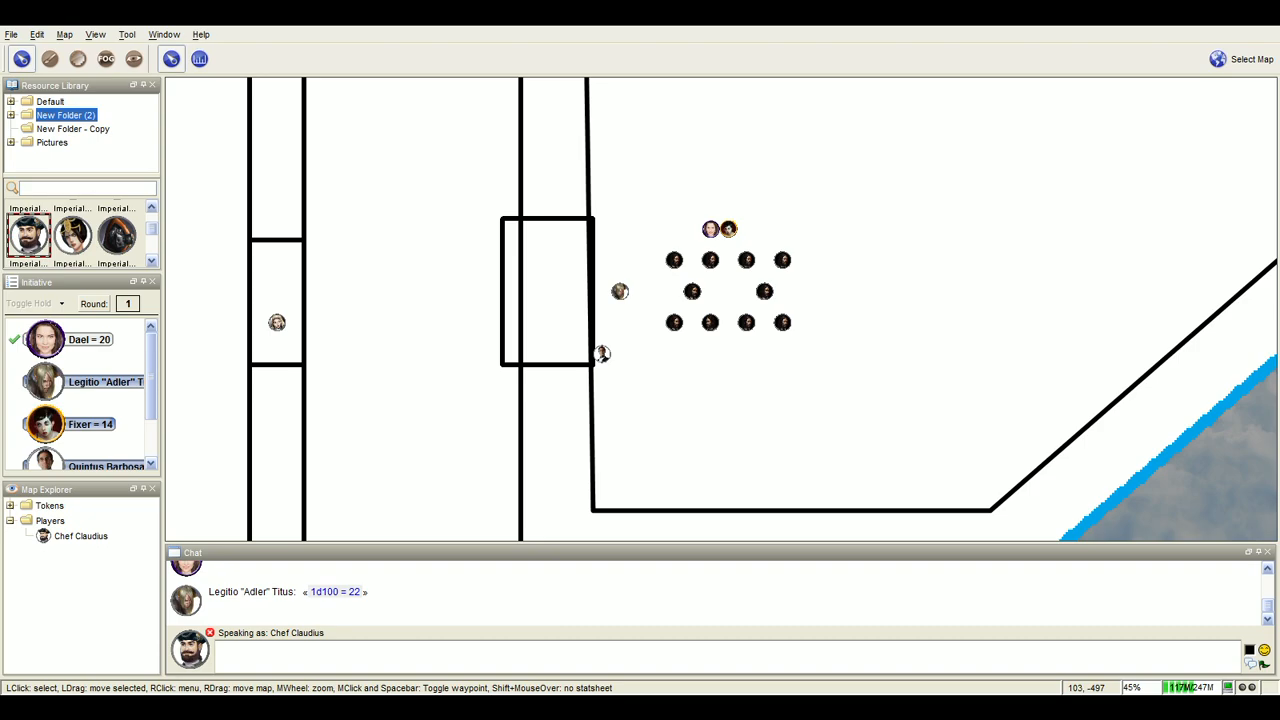
pyautogui.moveTo(386, 278)
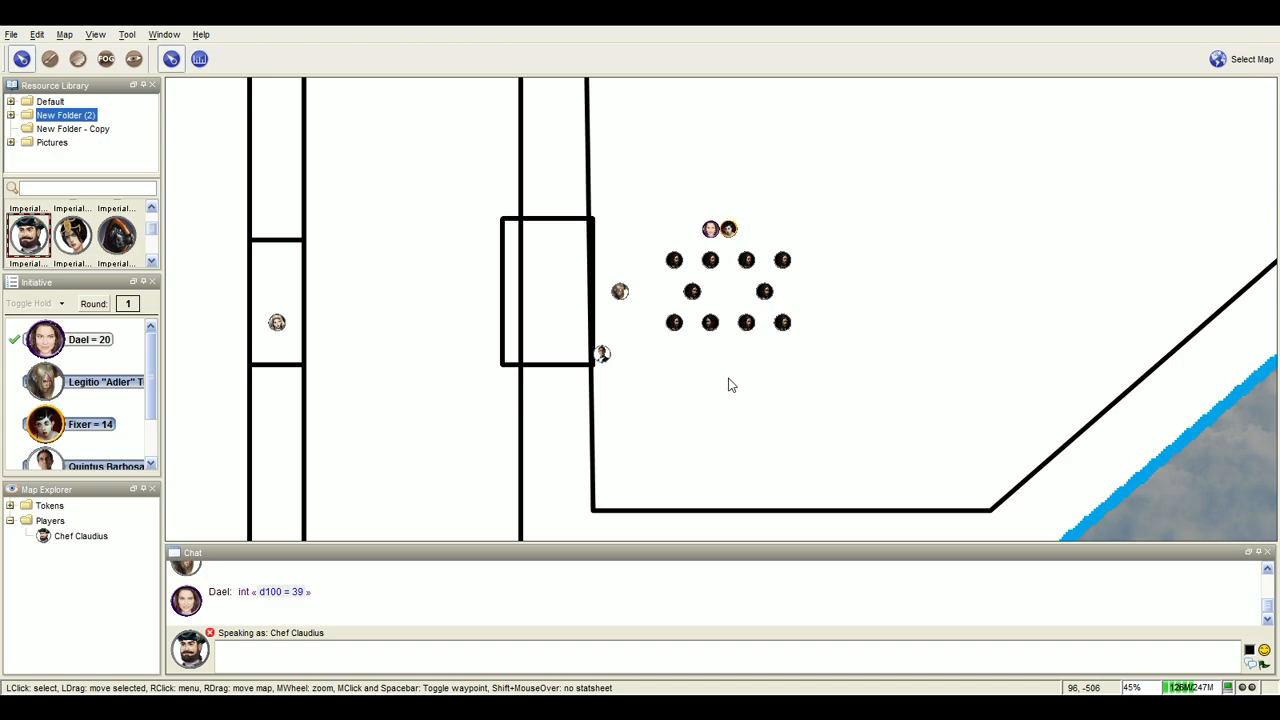
pyautogui.moveTo(660, 423)
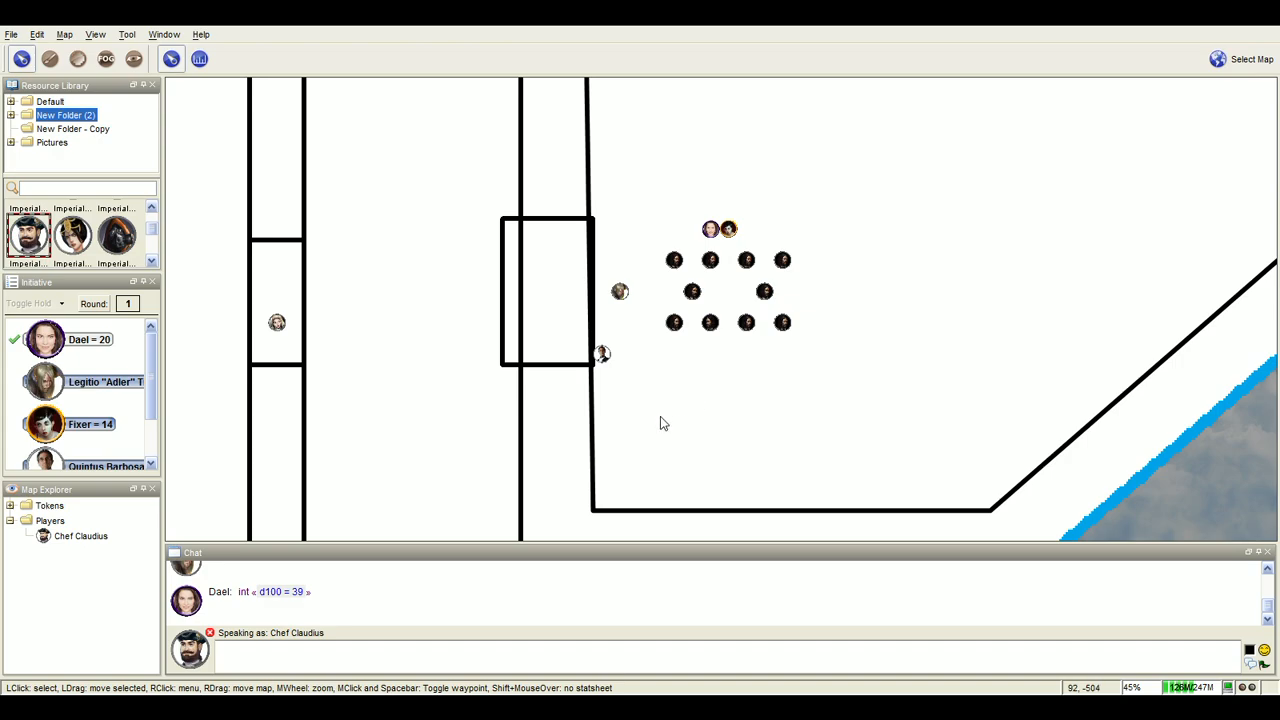
pyautogui.moveTo(623, 449)
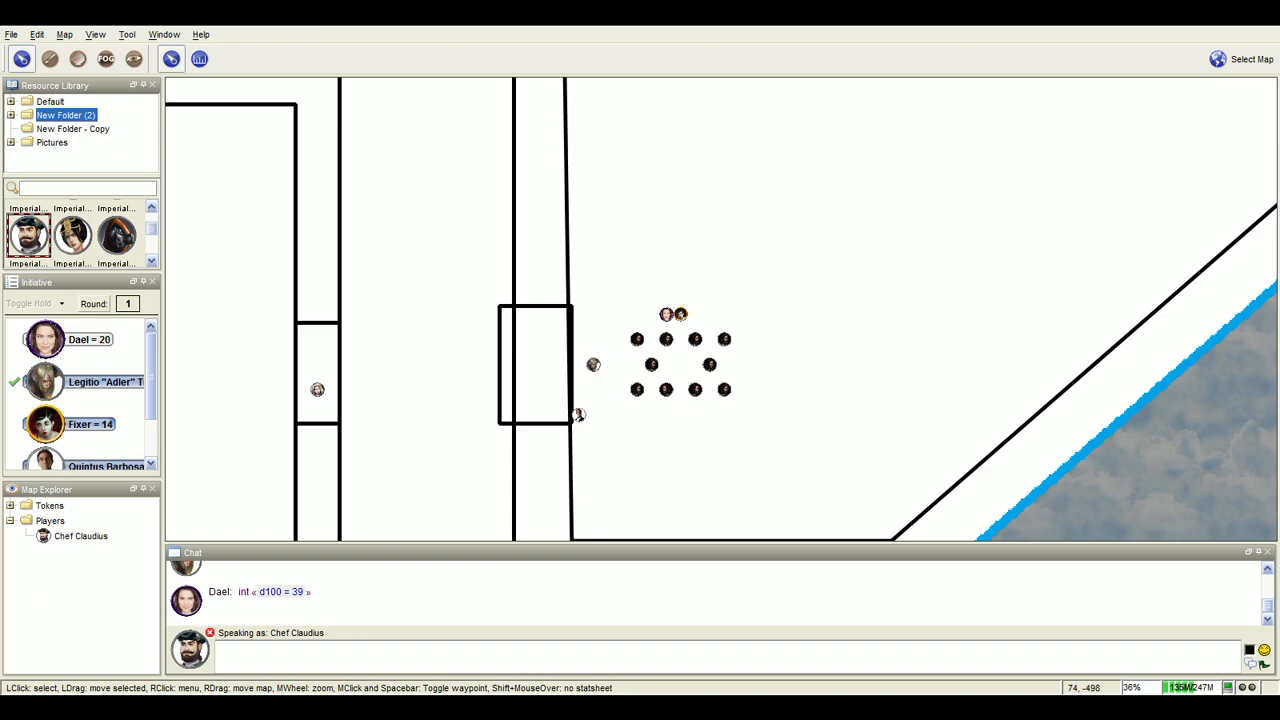
pyautogui.moveTo(590, 418)
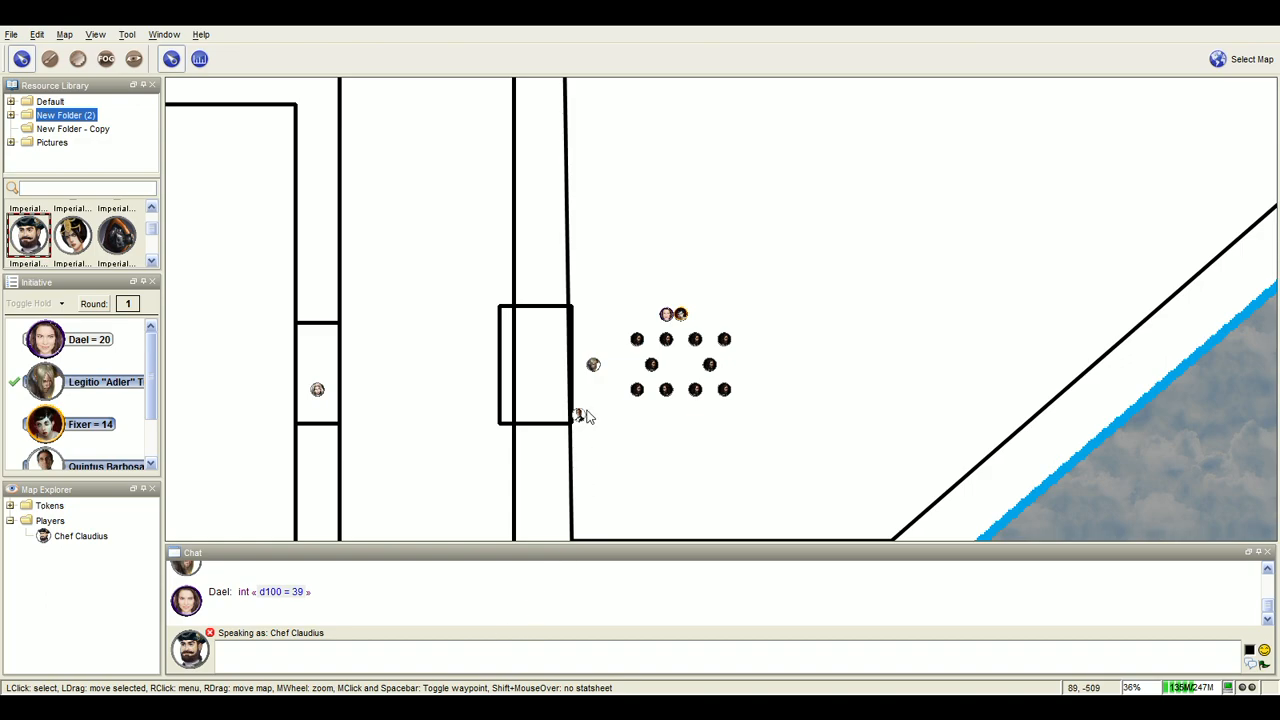
pyautogui.moveTo(593, 366)
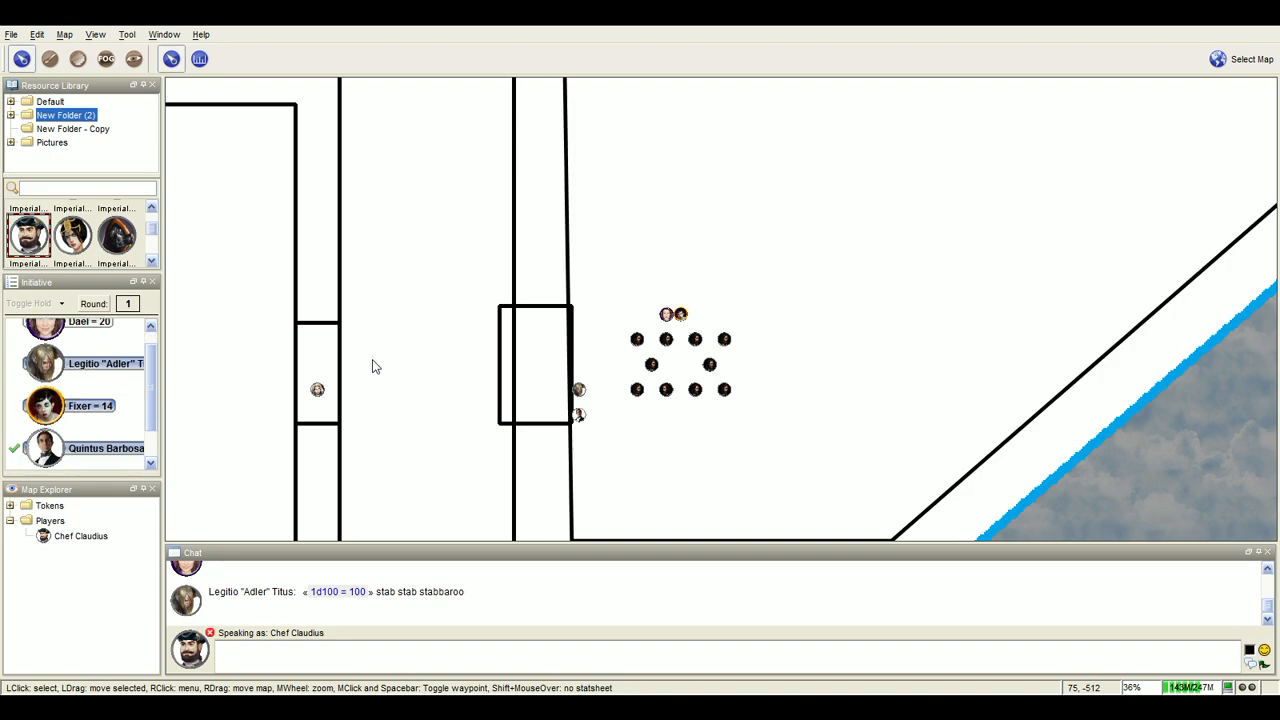
pyautogui.moveTo(257, 312)
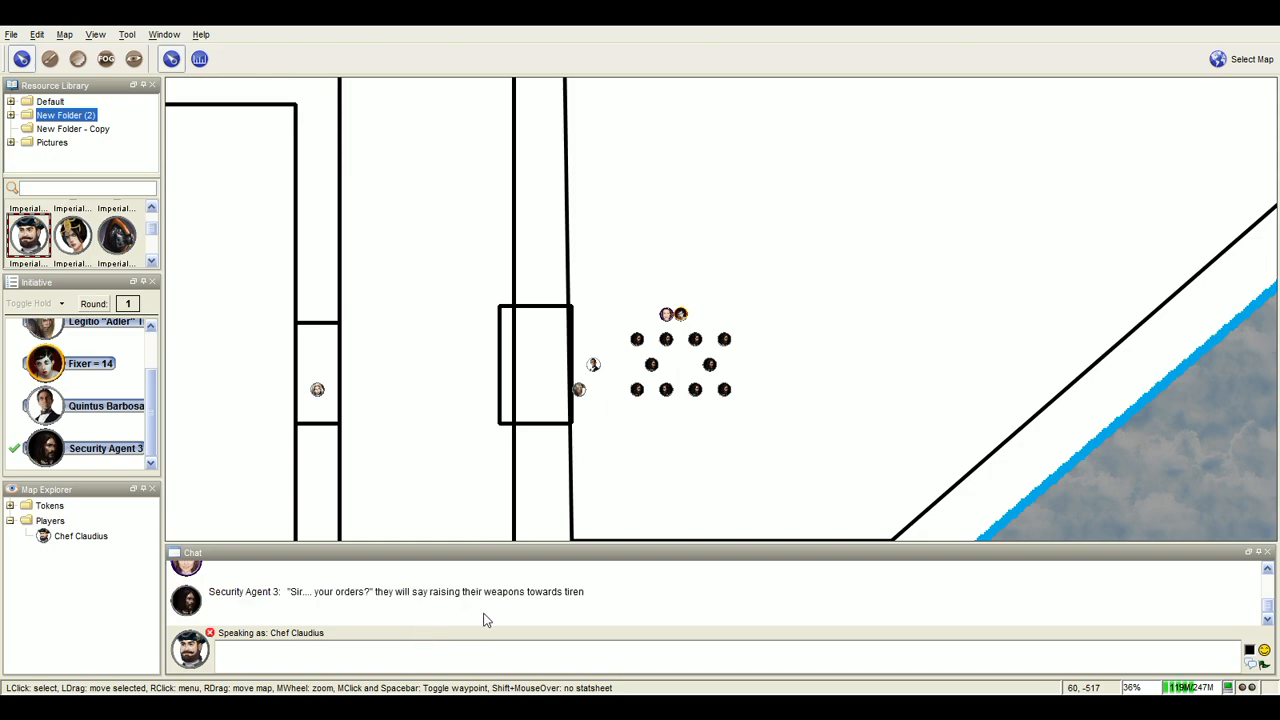
pyautogui.moveTo(495, 618)
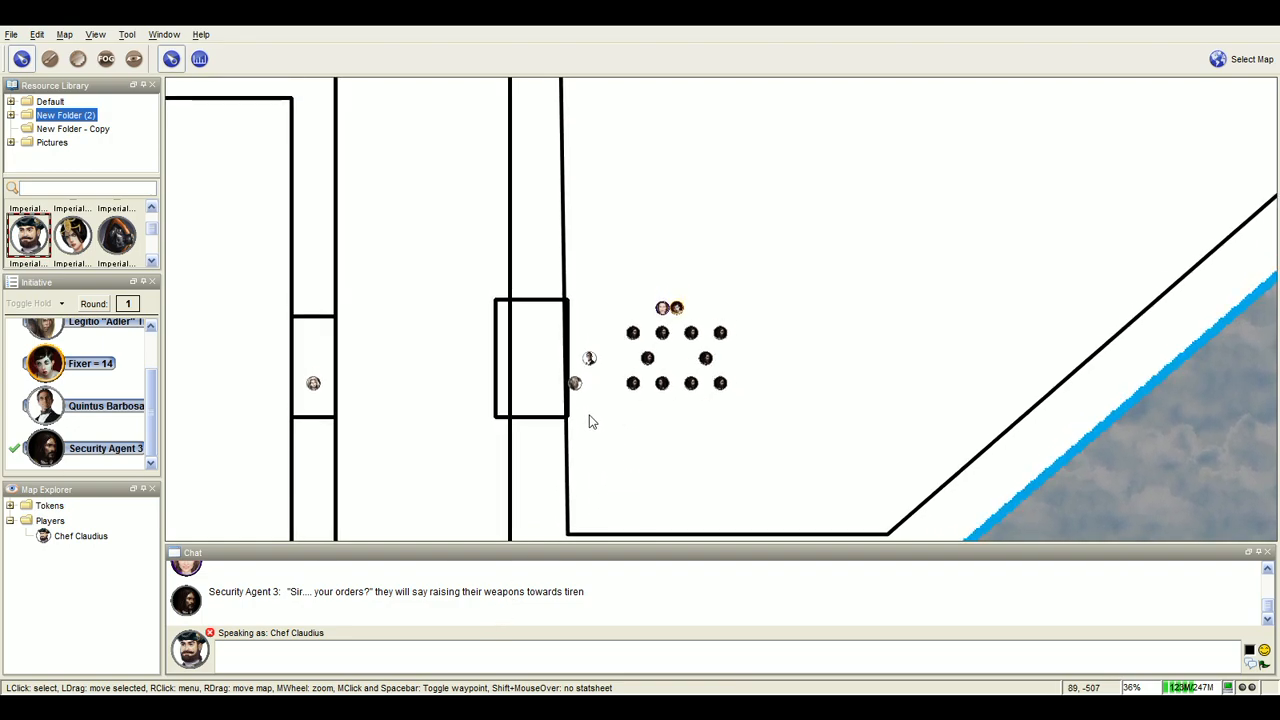
# Scroll the map toward the spread-out agent token grid.
pyautogui.scroll(-3)
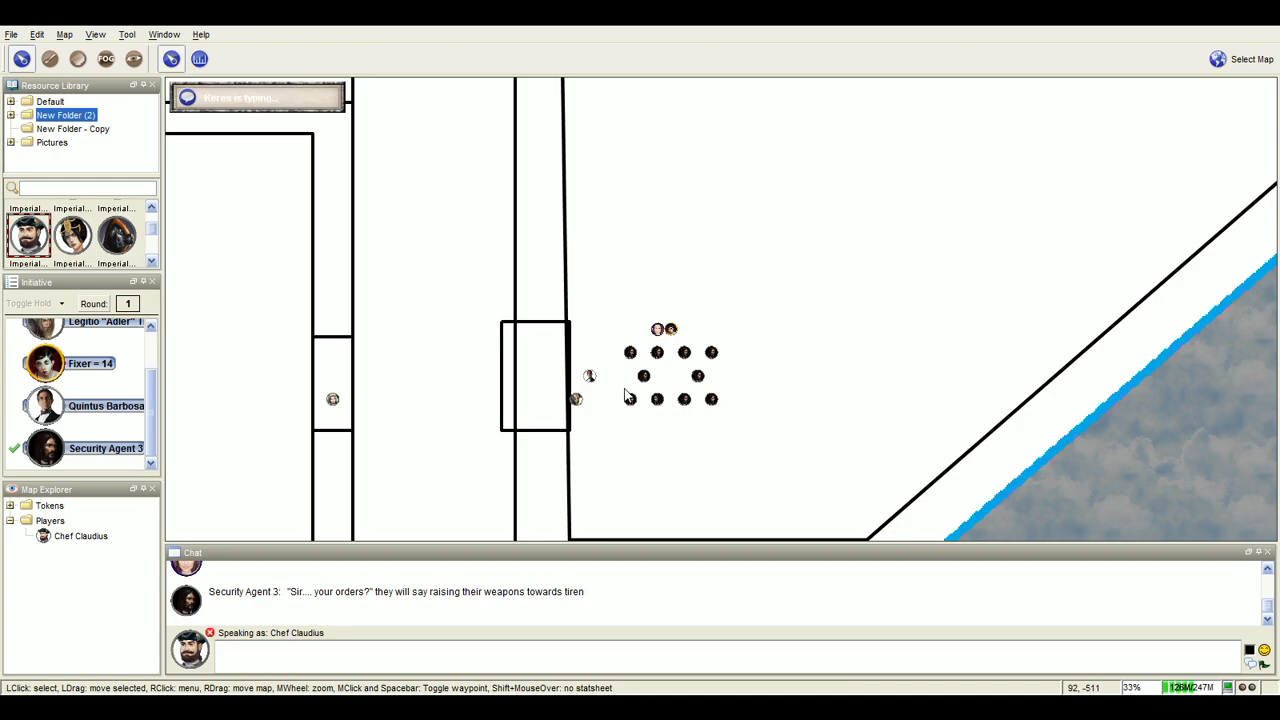
pyautogui.moveTo(629, 398)
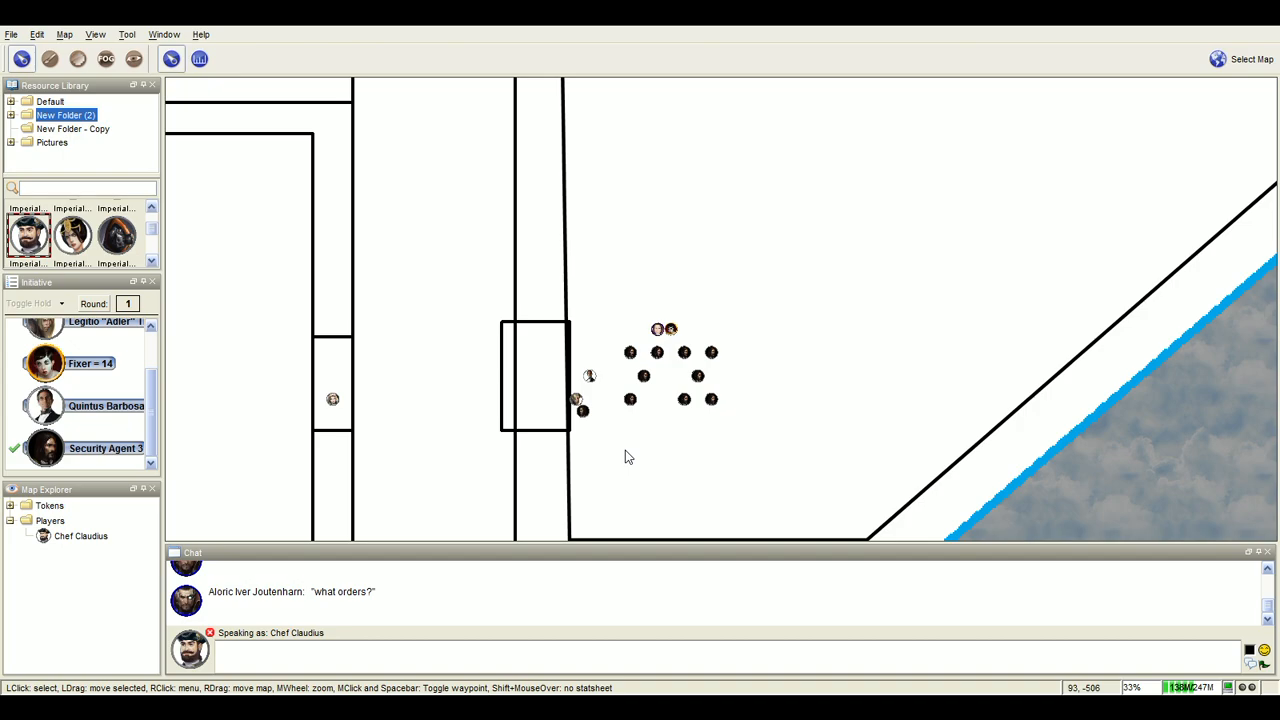
pyautogui.moveTo(686, 373)
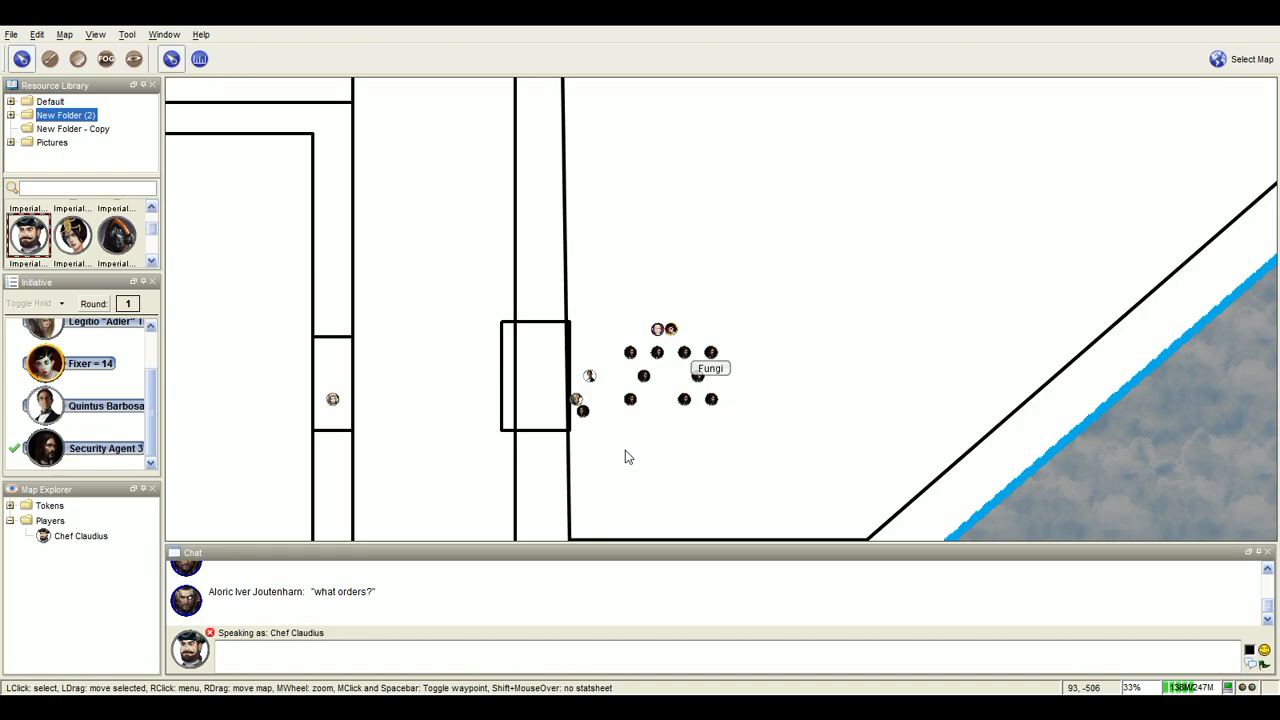
pyautogui.moveTo(627, 456)
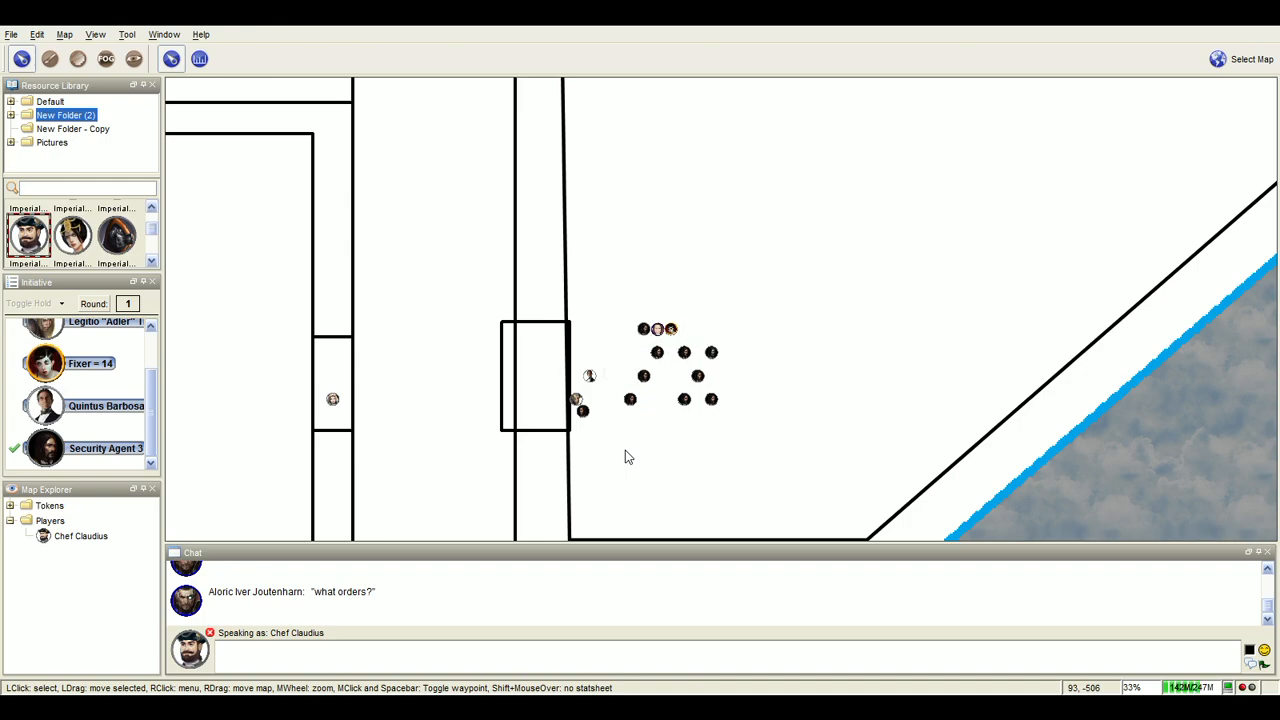
pyautogui.moveTo(668, 328)
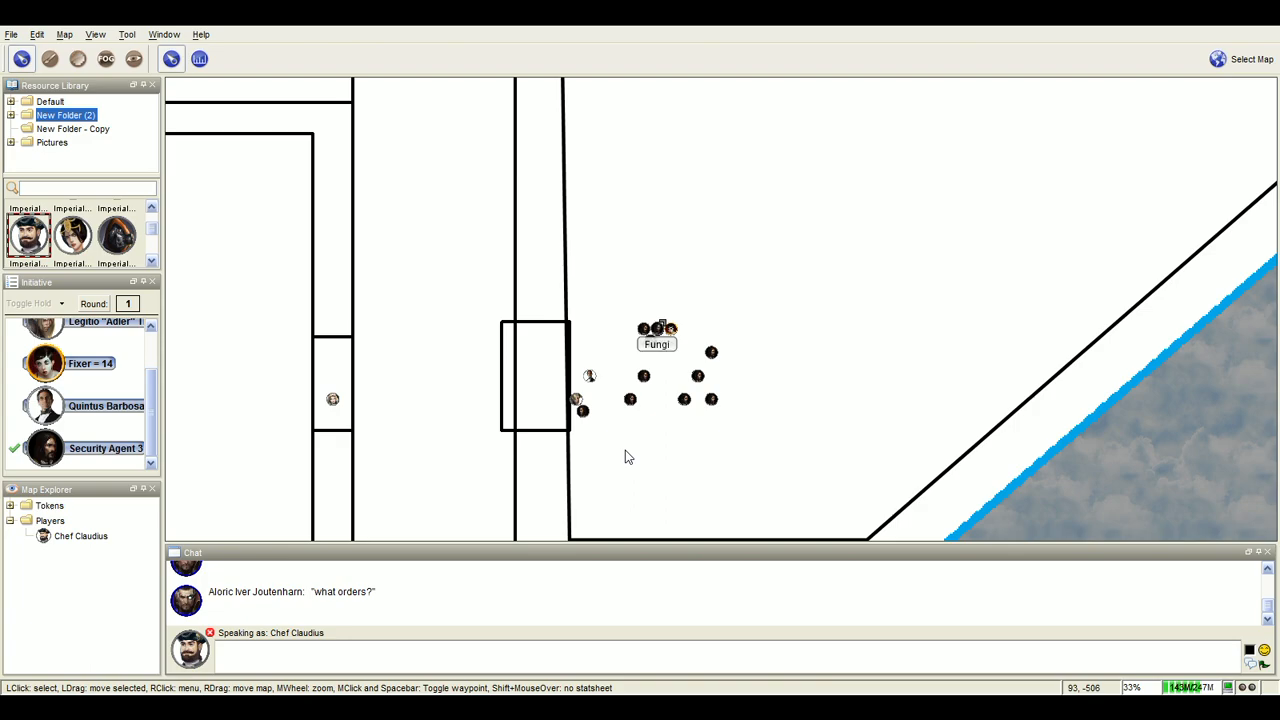
pyautogui.moveTo(710, 401)
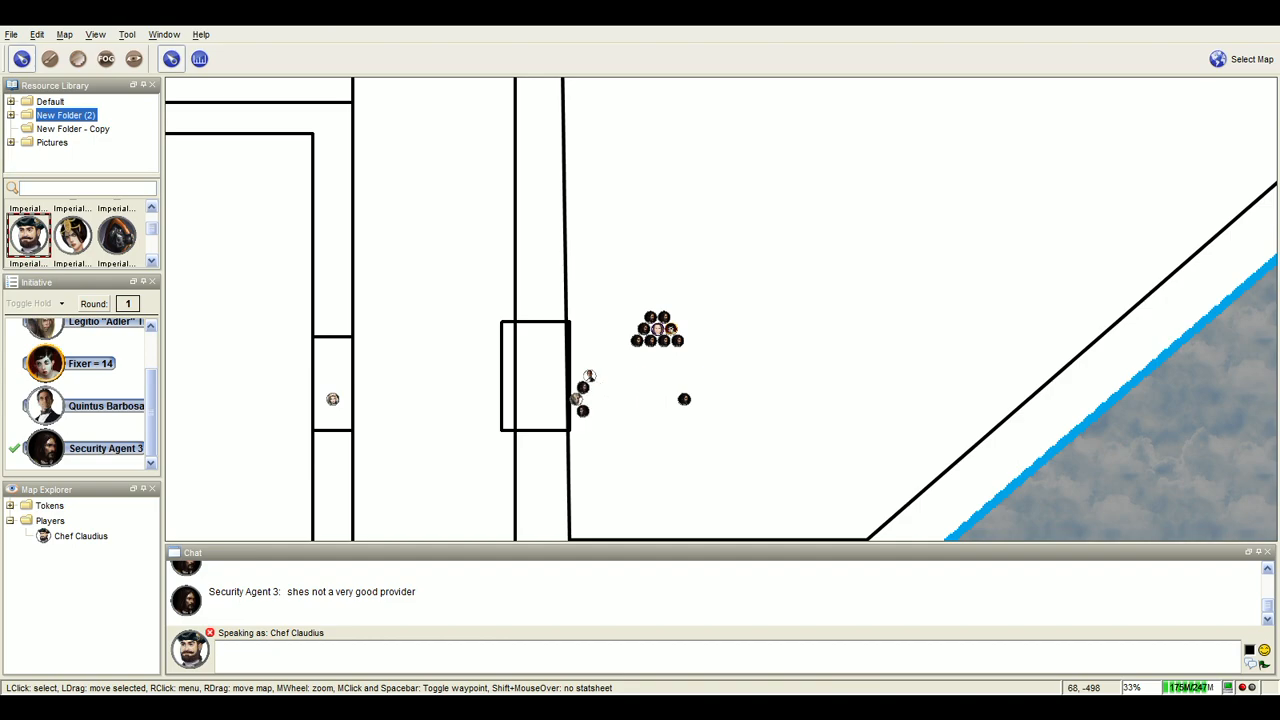
# Shift the lone agent token left toward the doorway and type 'yea' in chat.
pyautogui.moveTo(684, 399); pyautogui.dragTo(617, 399)
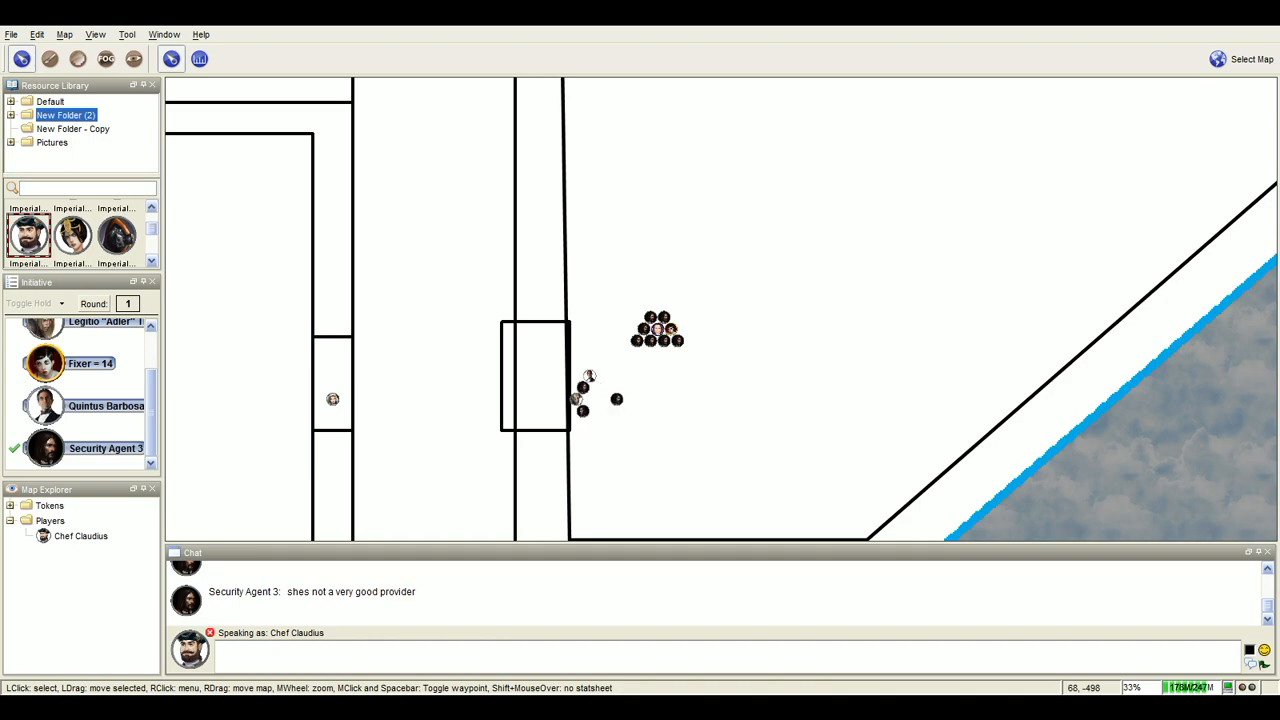
pyautogui.write('yea')
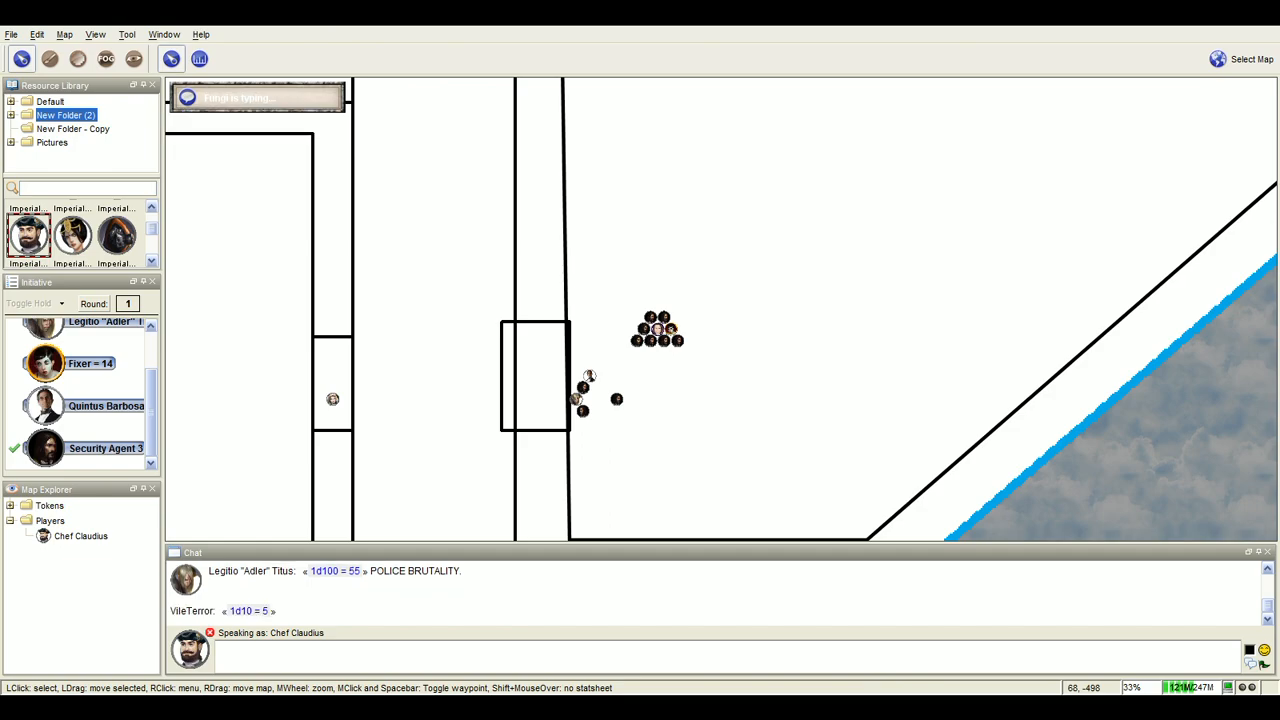
pyautogui.moveTo(582, 529)
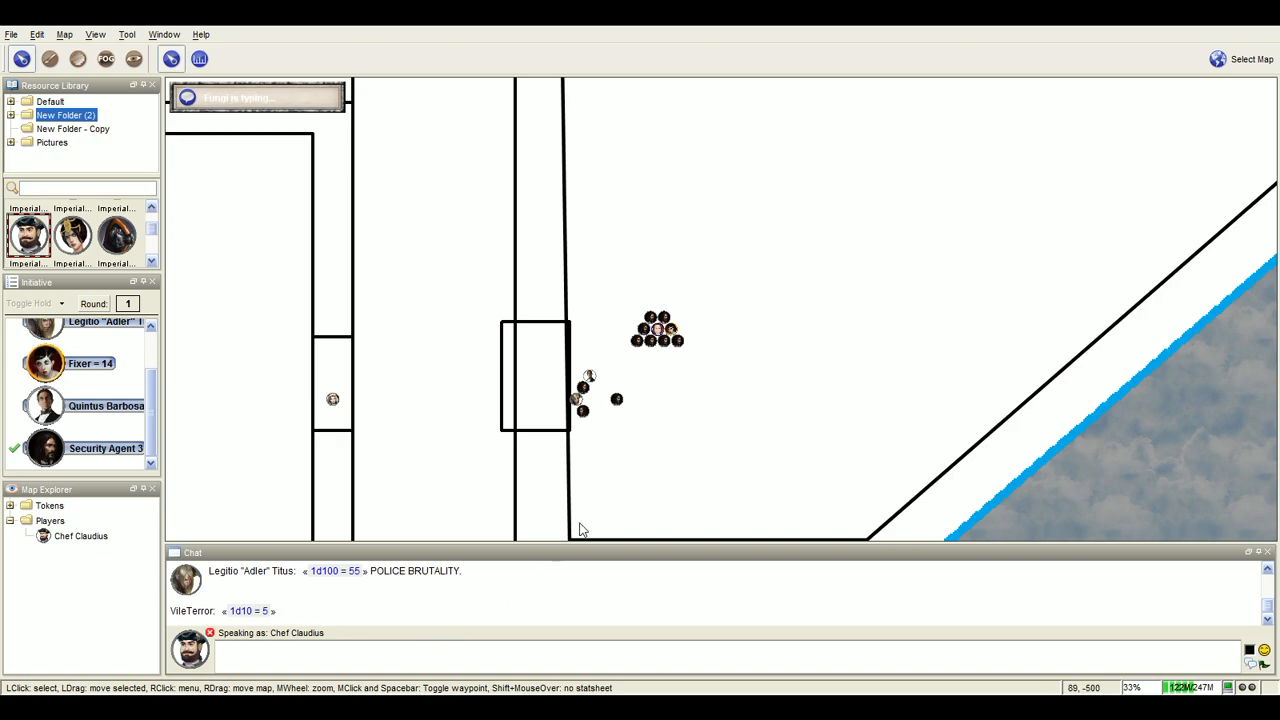
pyautogui.moveTo(652, 472)
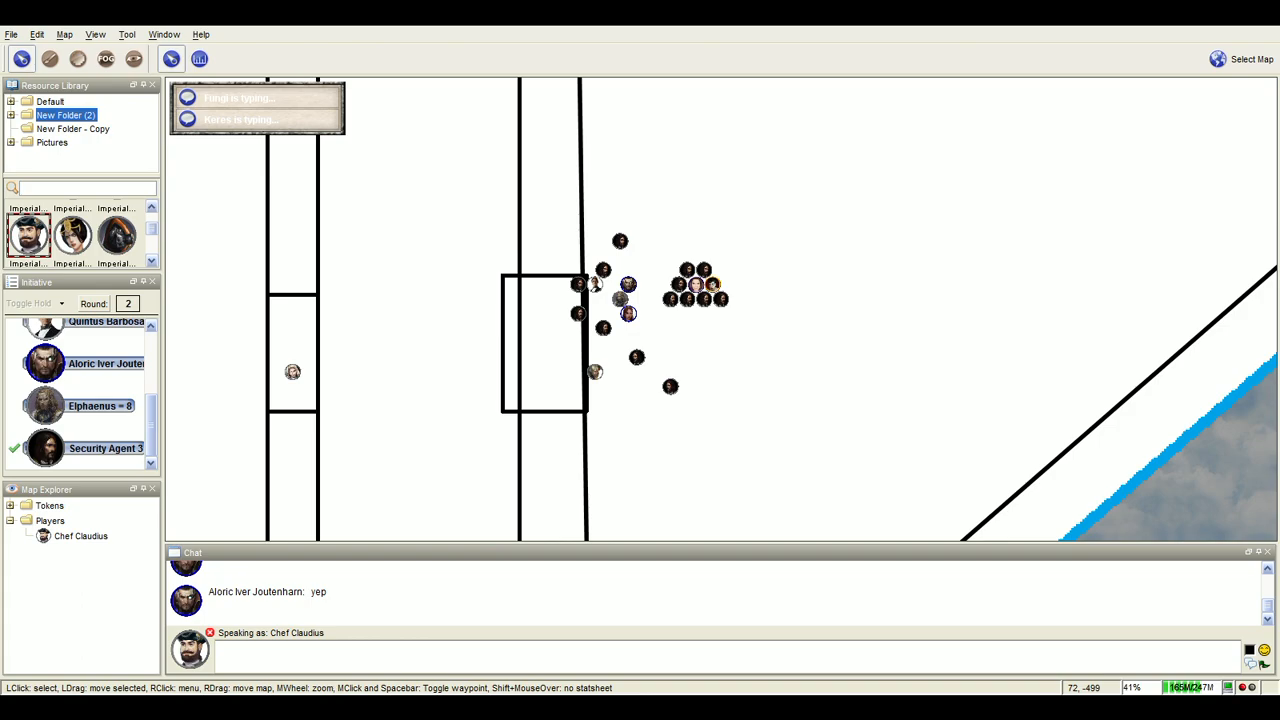
pyautogui.moveTo(718, 296)
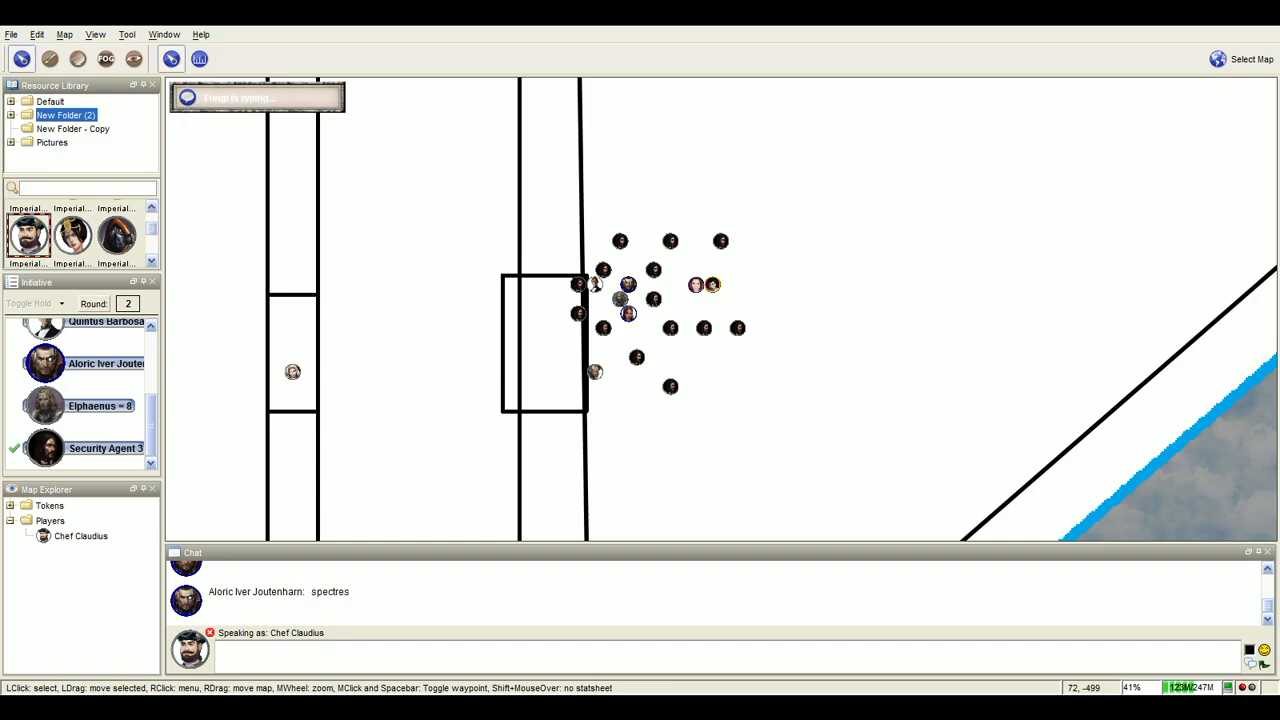
# Type '^^' into the chat input.
pyautogui.write('^^')
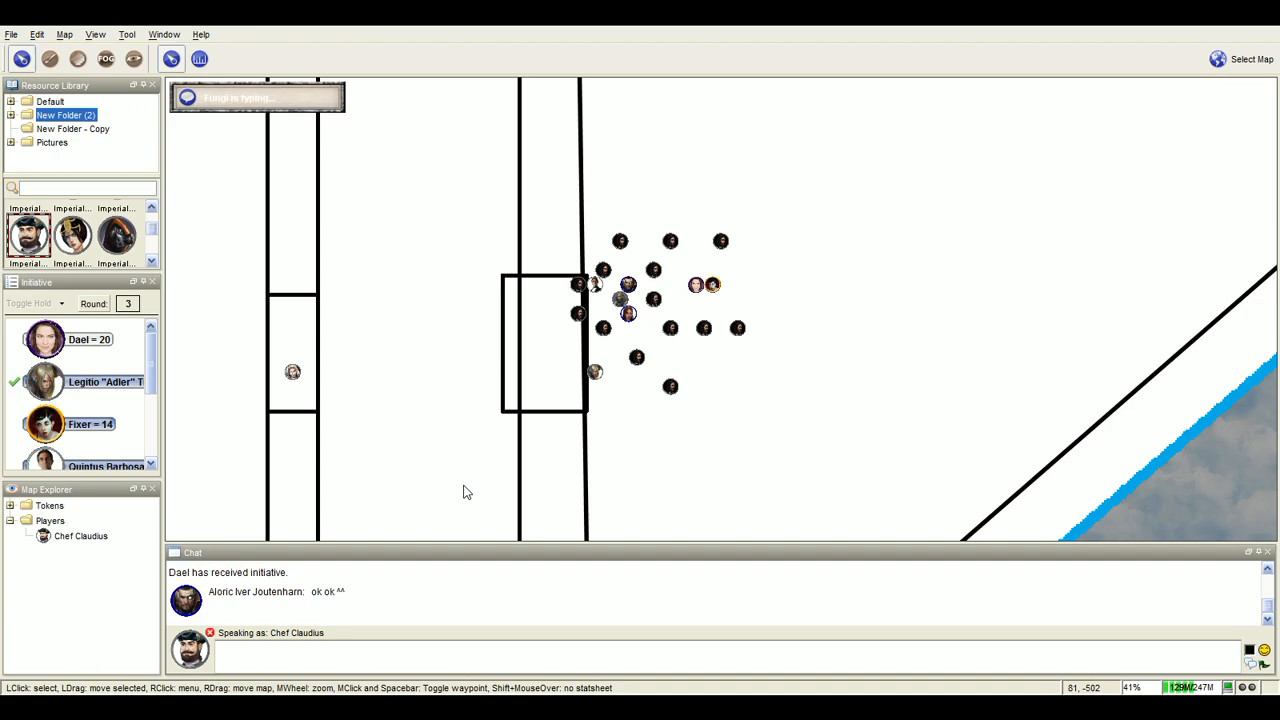
pyautogui.moveTo(377, 479)
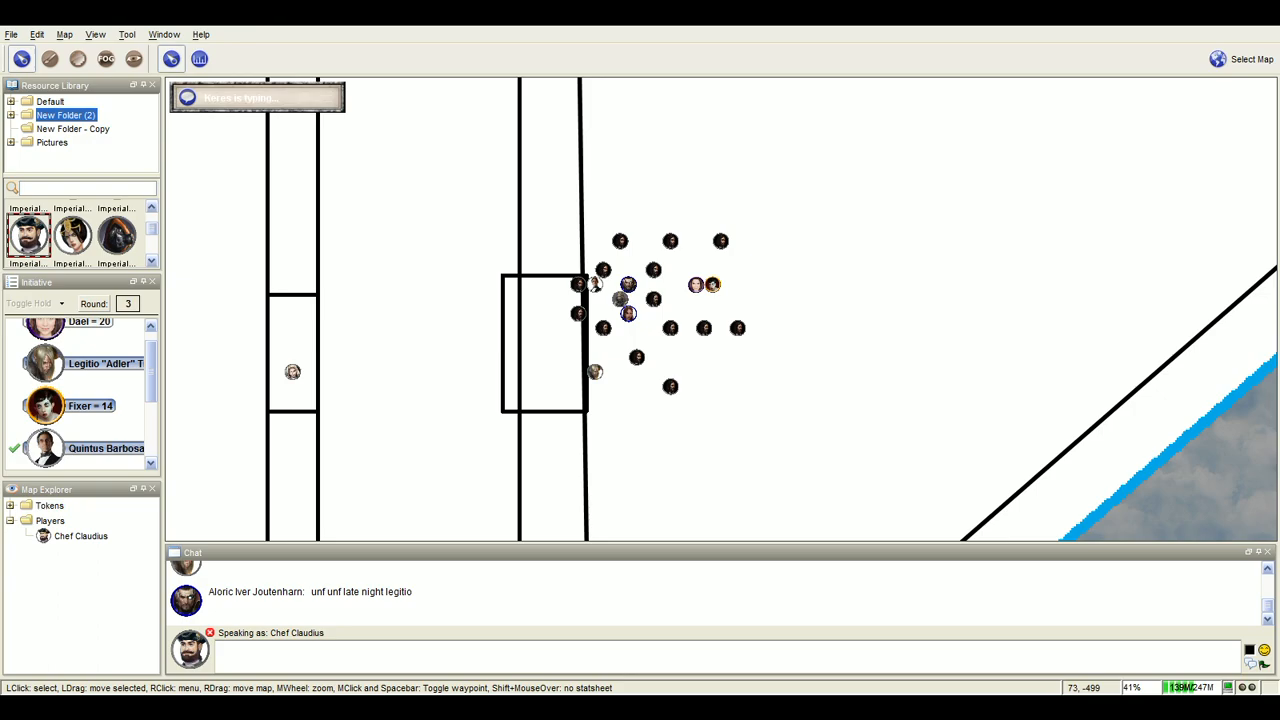
pyautogui.moveTo(615, 295)
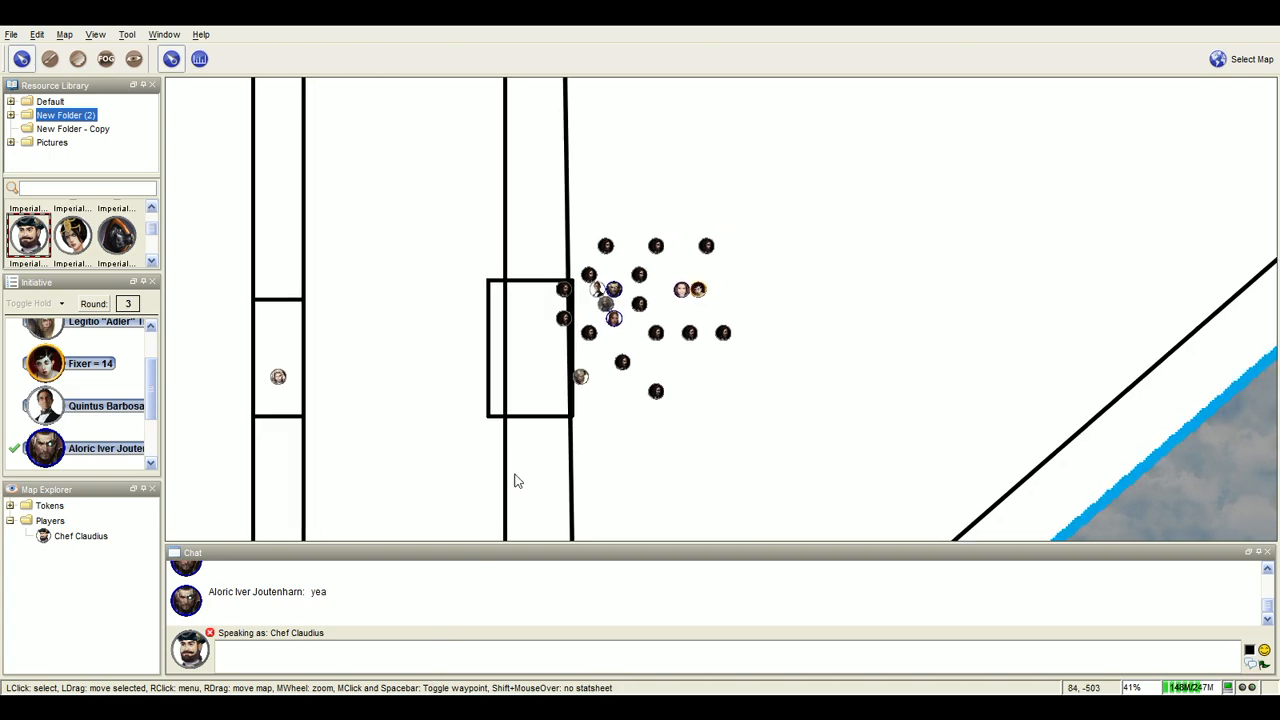
# Zoom in on the character tokens and surrounding agents.
pyautogui.scroll(-3)
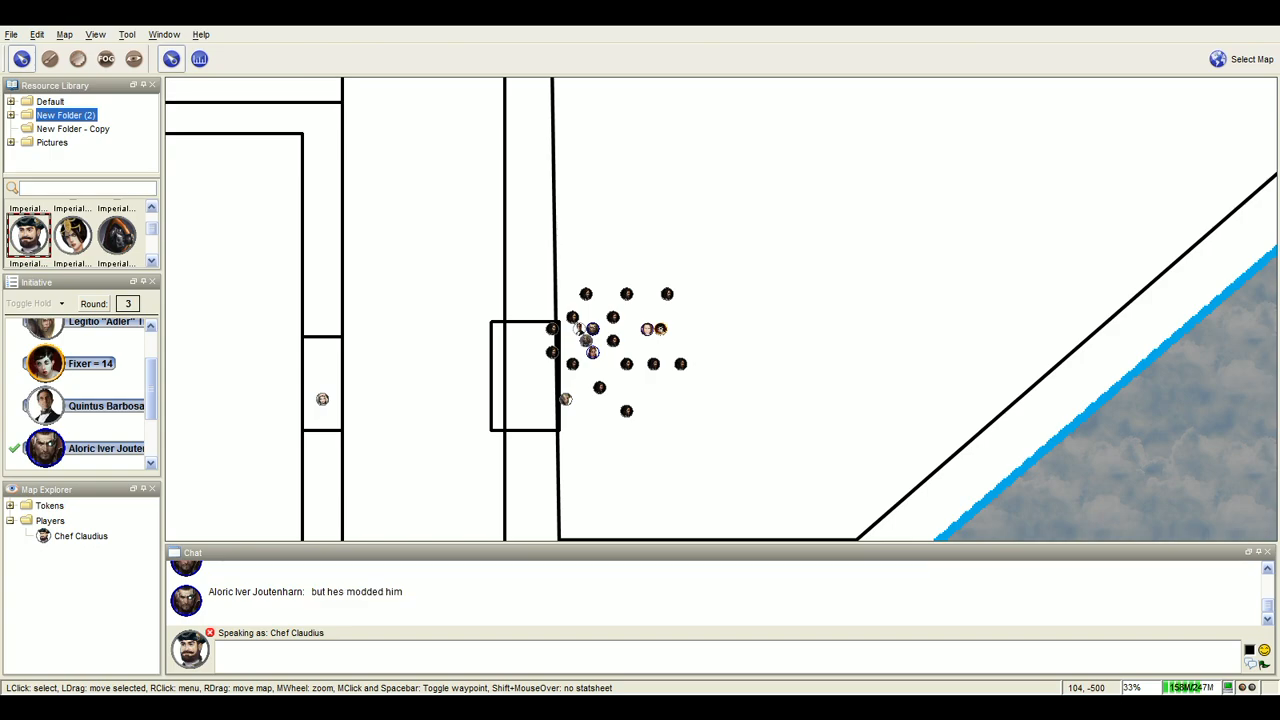
pyautogui.moveTo(378, 261)
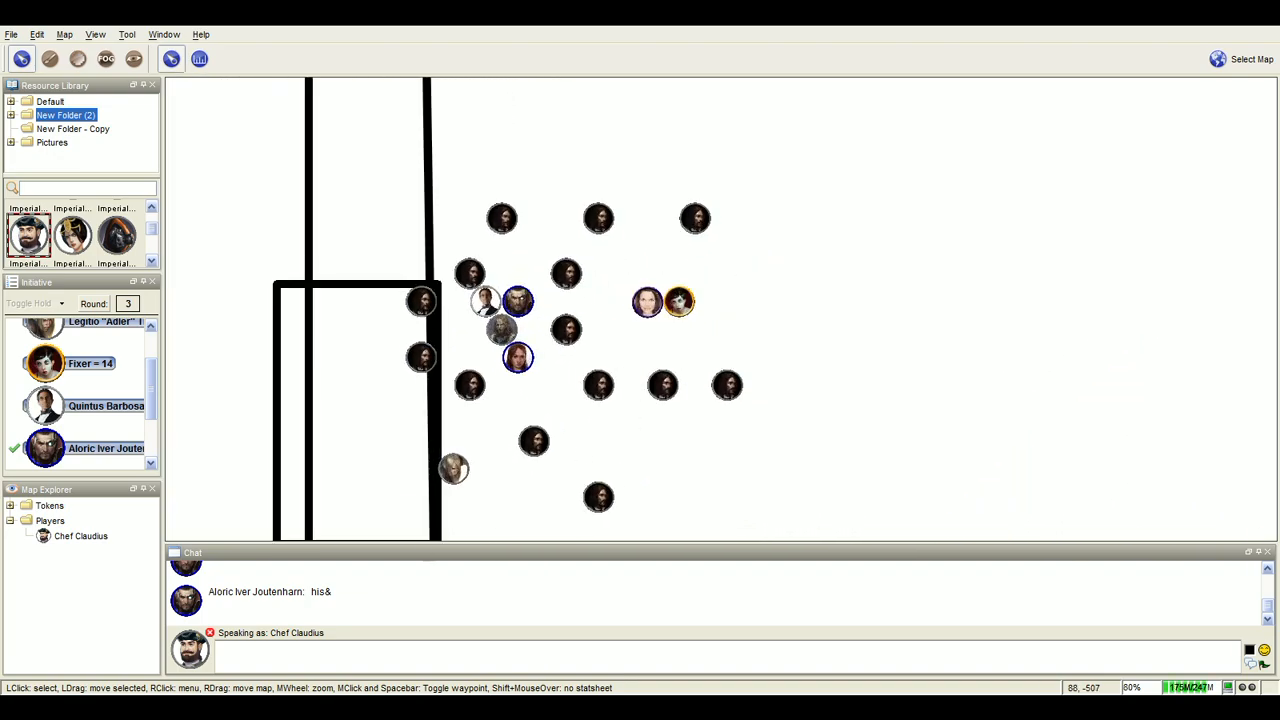
pyautogui.moveTo(314, 444)
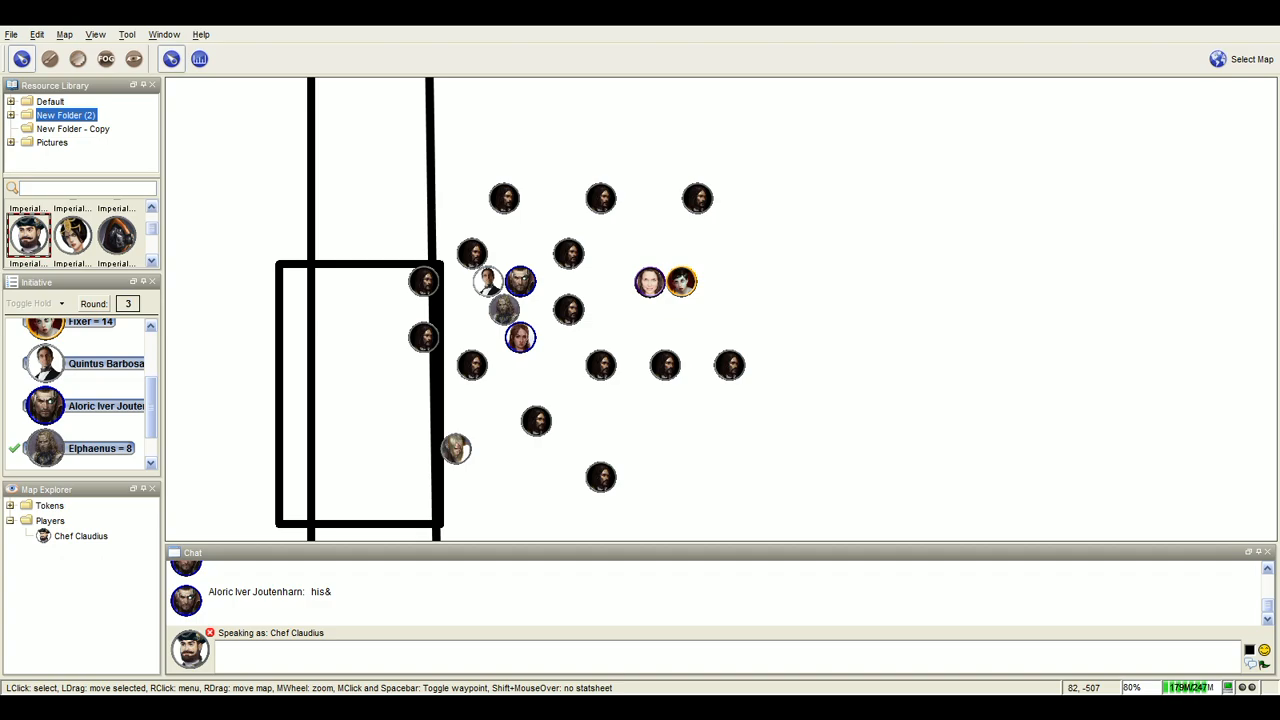
pyautogui.moveTo(580, 300)
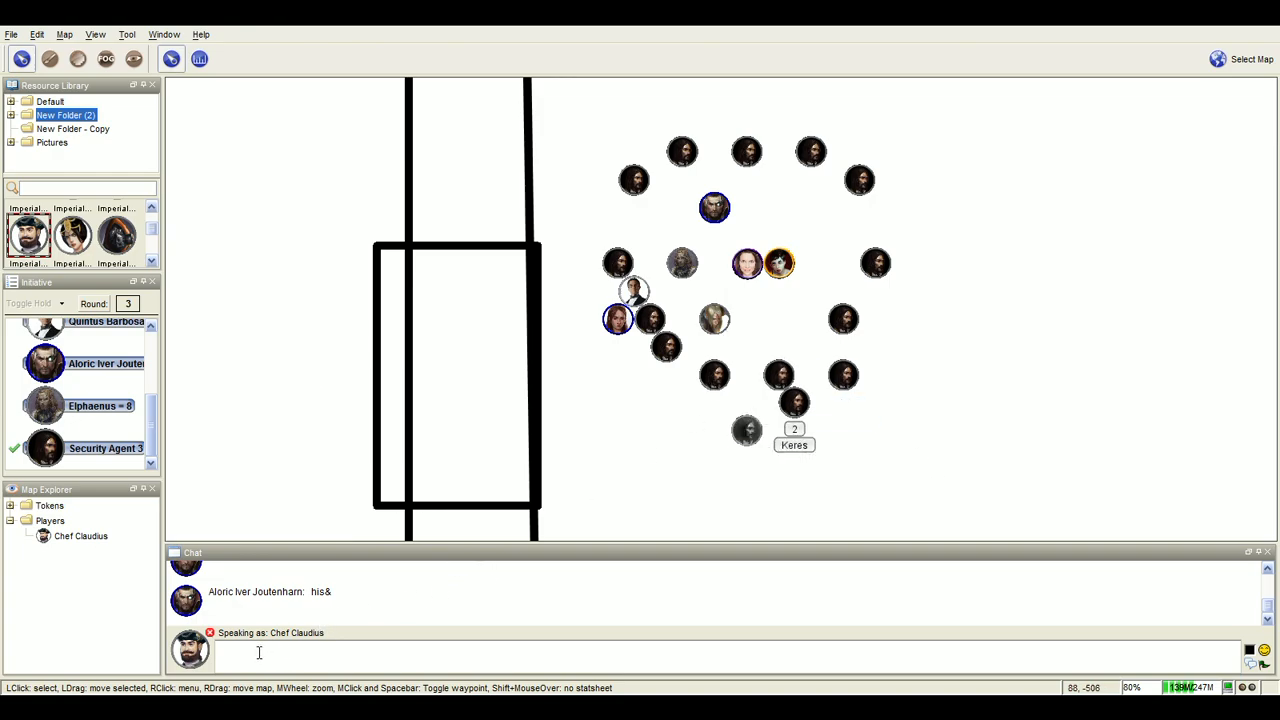
# Drag an agent token up to close the ring around the characters.
pyautogui.moveTo(795, 400); pyautogui.dragTo(683, 233)
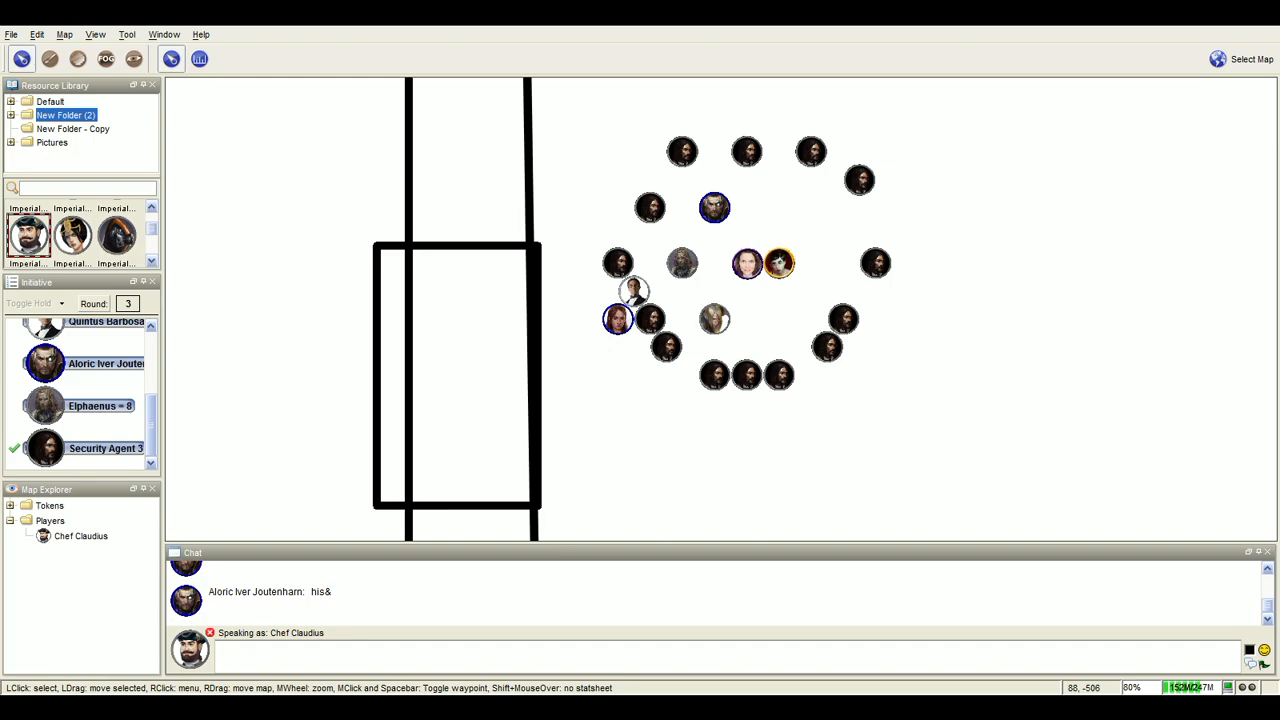
# Move the orange-ringed character token toward the upper right of the ring.
pyautogui.moveTo(779, 263); pyautogui.dragTo(795, 236)
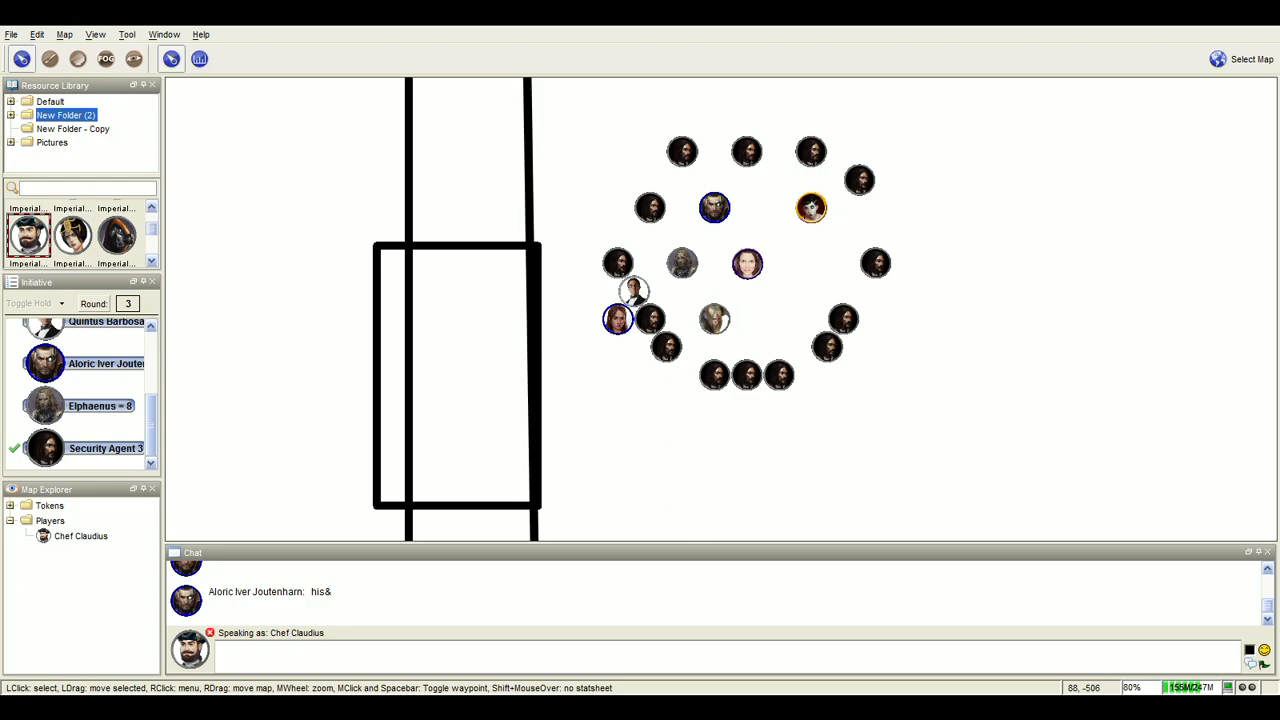
pyautogui.moveTo(670, 420)
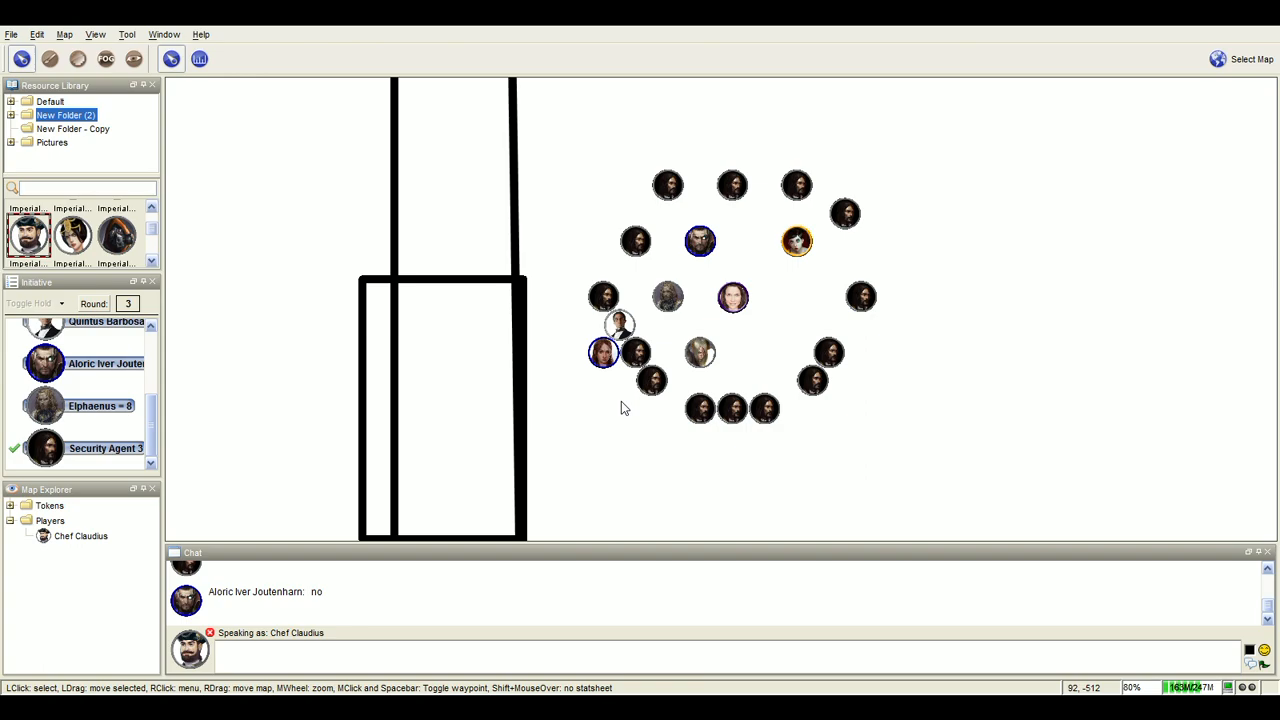
pyautogui.moveTo(730, 297)
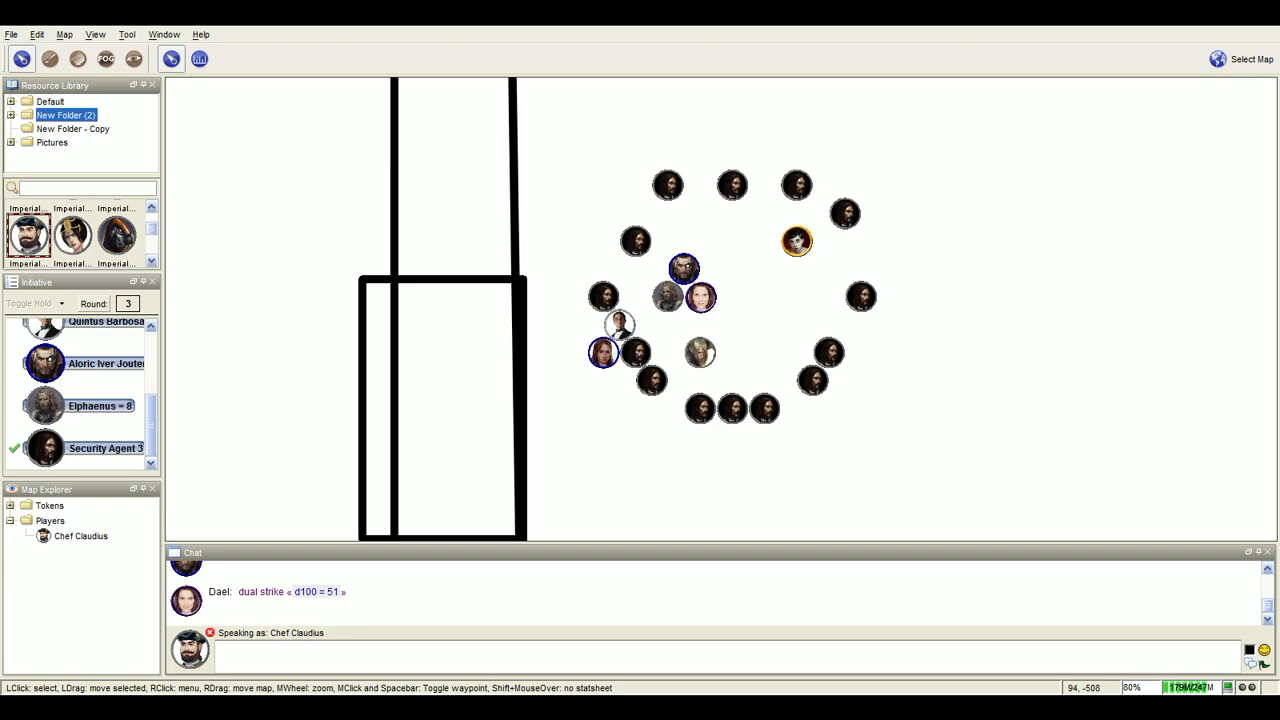
pyautogui.moveTo(290, 278)
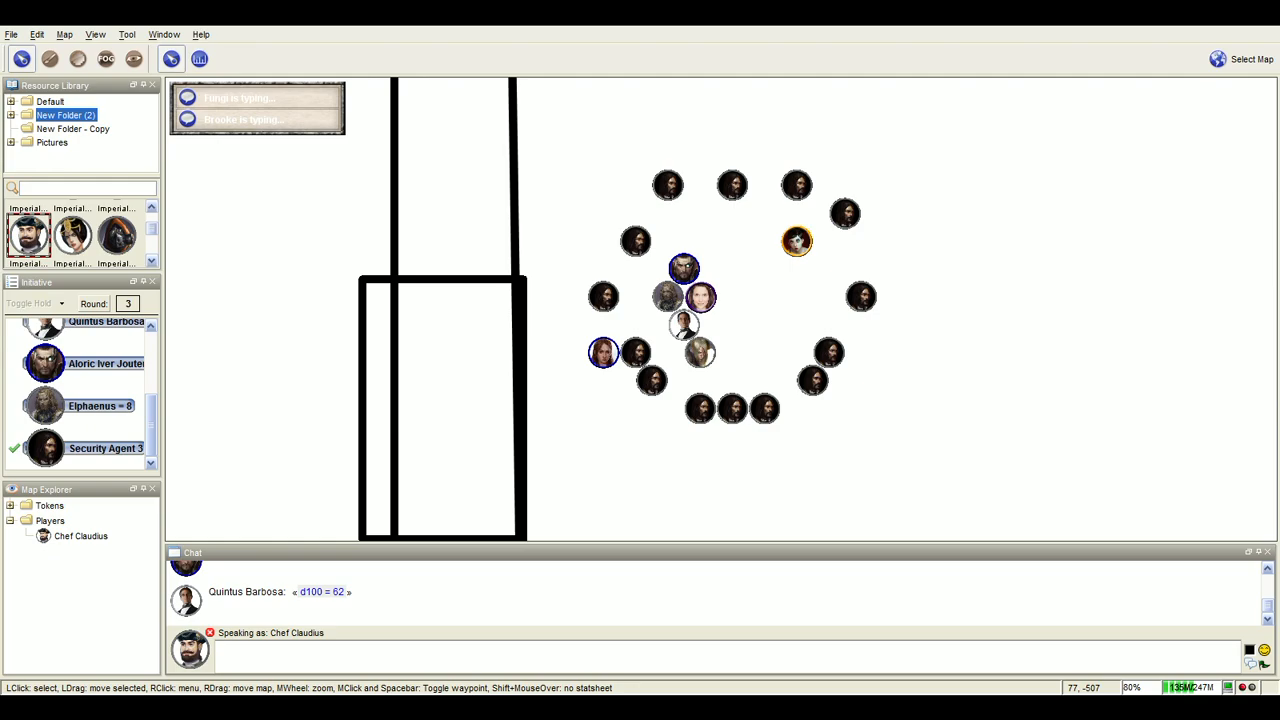
pyautogui.moveTo(348, 442)
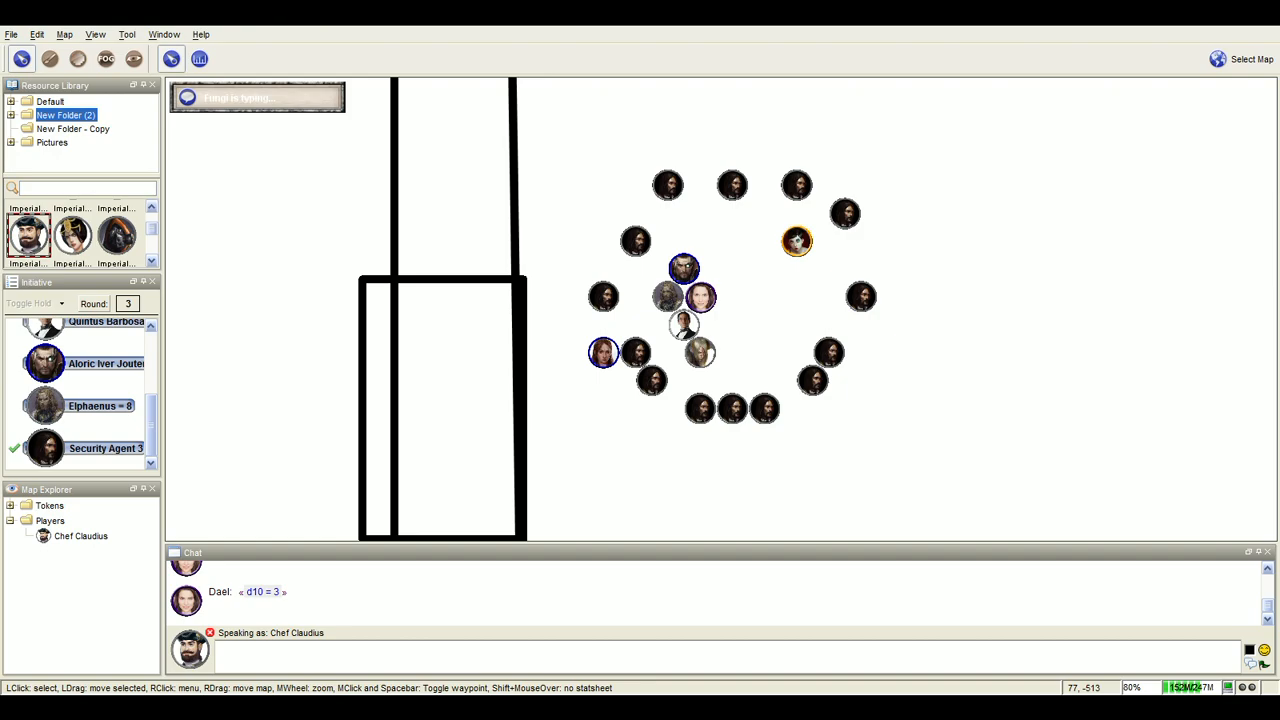
pyautogui.moveTo(620, 483)
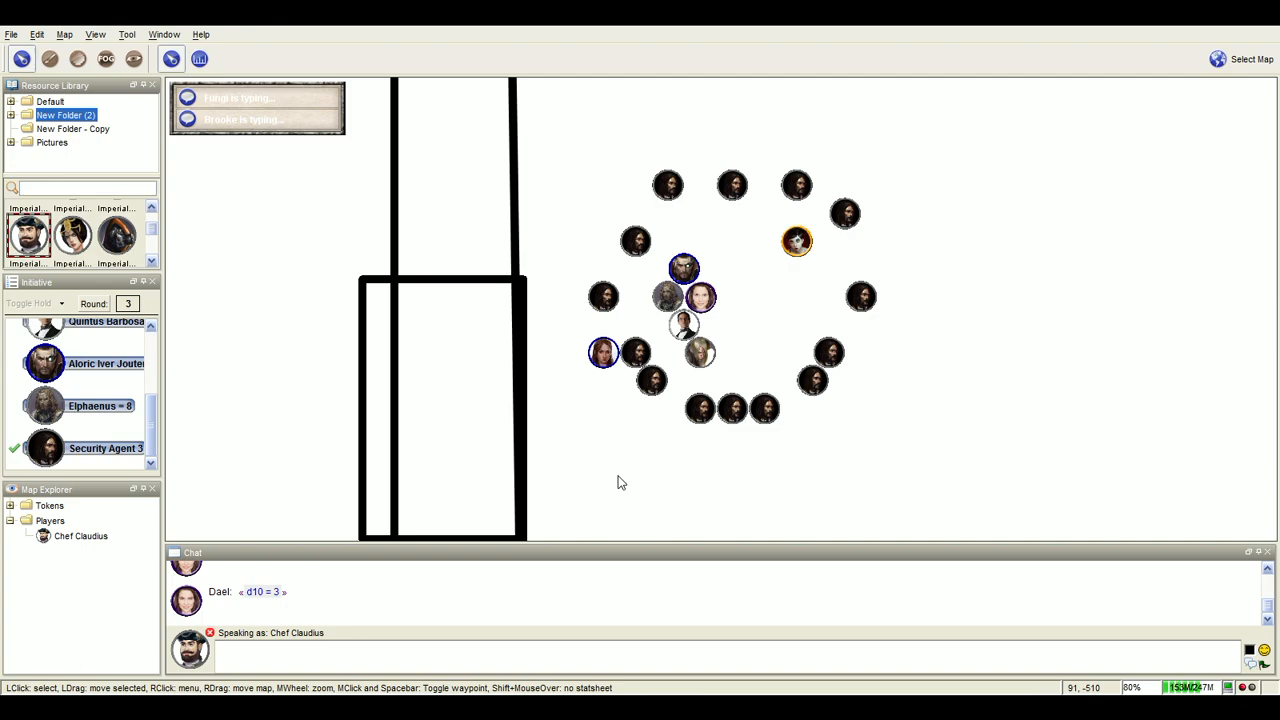
pyautogui.click(550, 650)
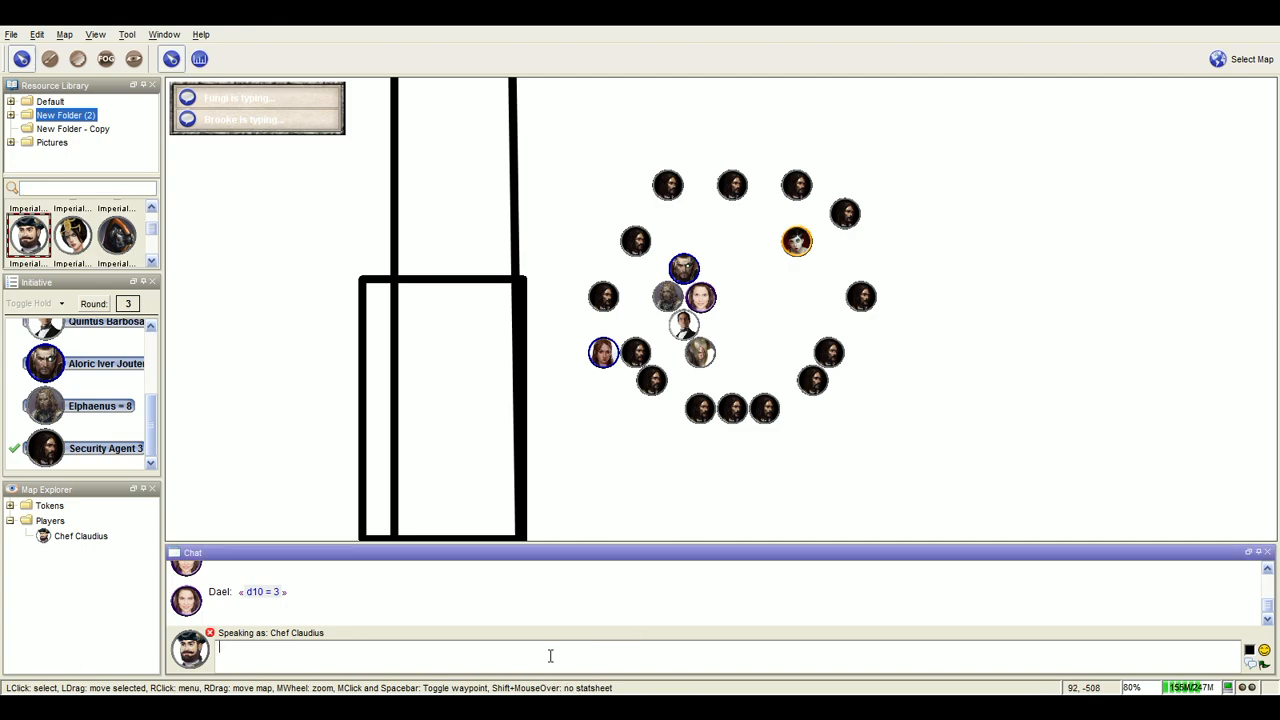
pyautogui.write('we picked')
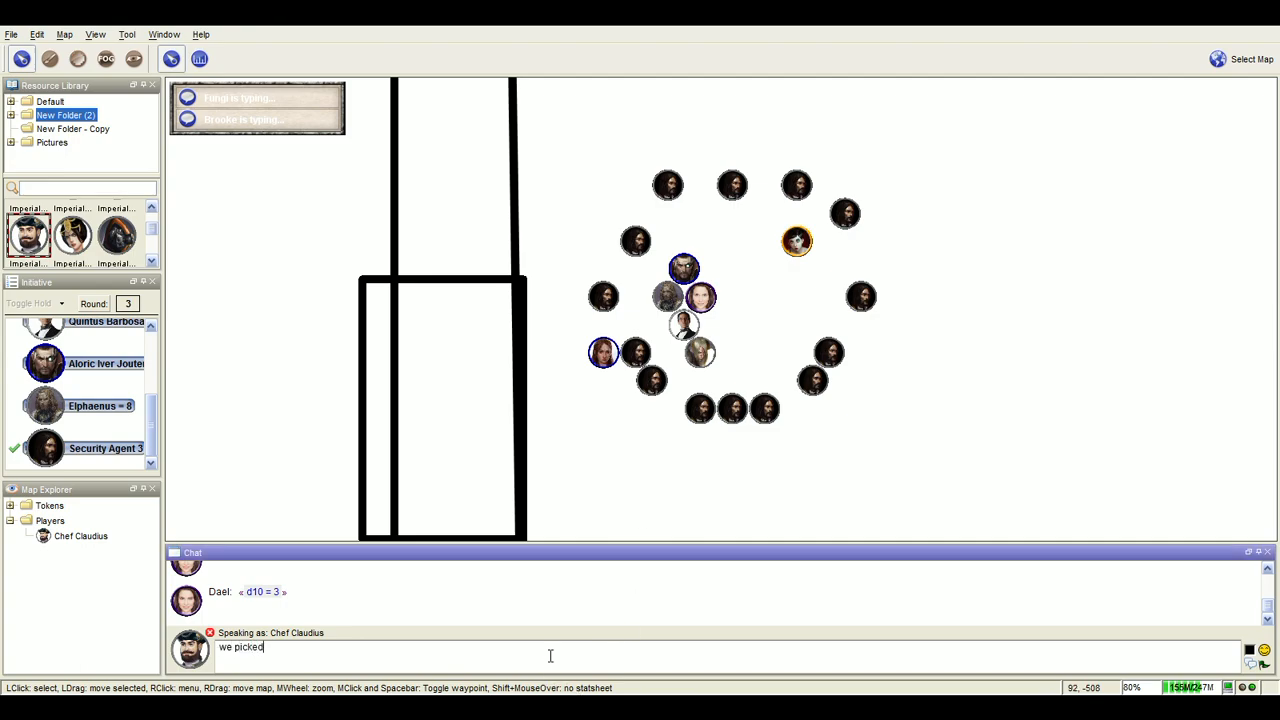
pyautogui.write('the wrong kind of characters')
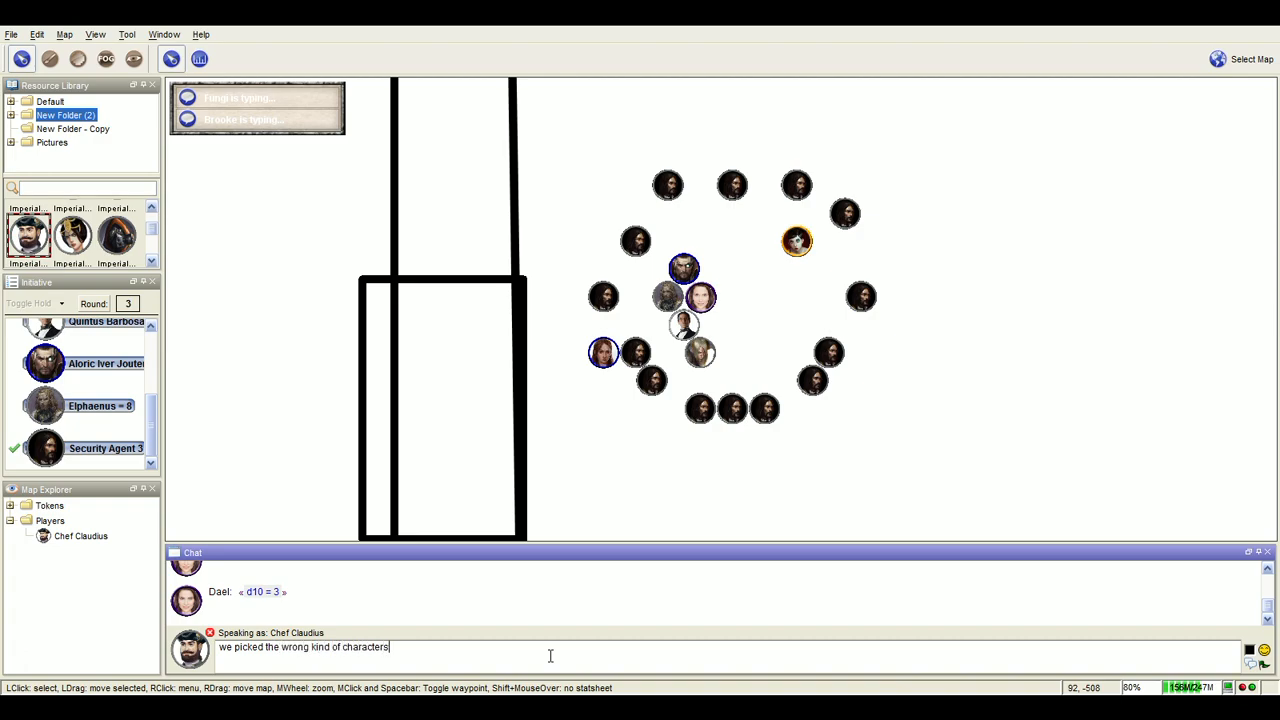
pyautogui.write(', no bid')
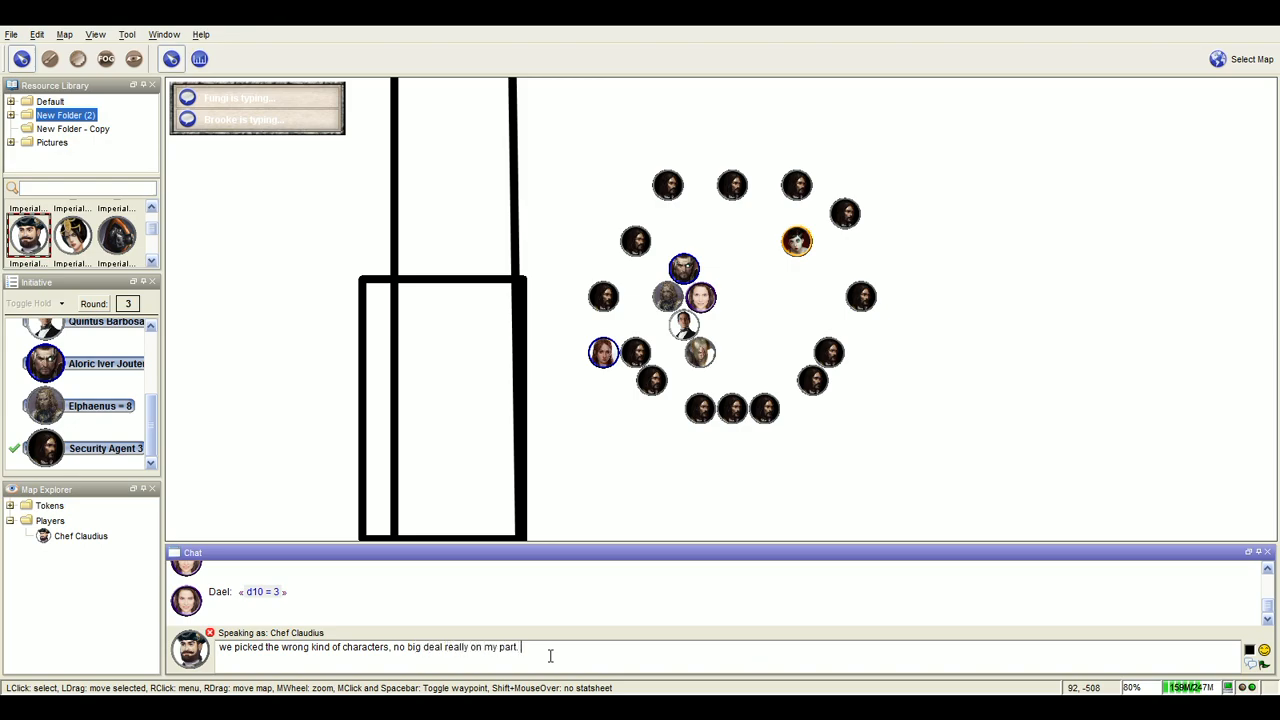
pyautogui.write('dont feel')
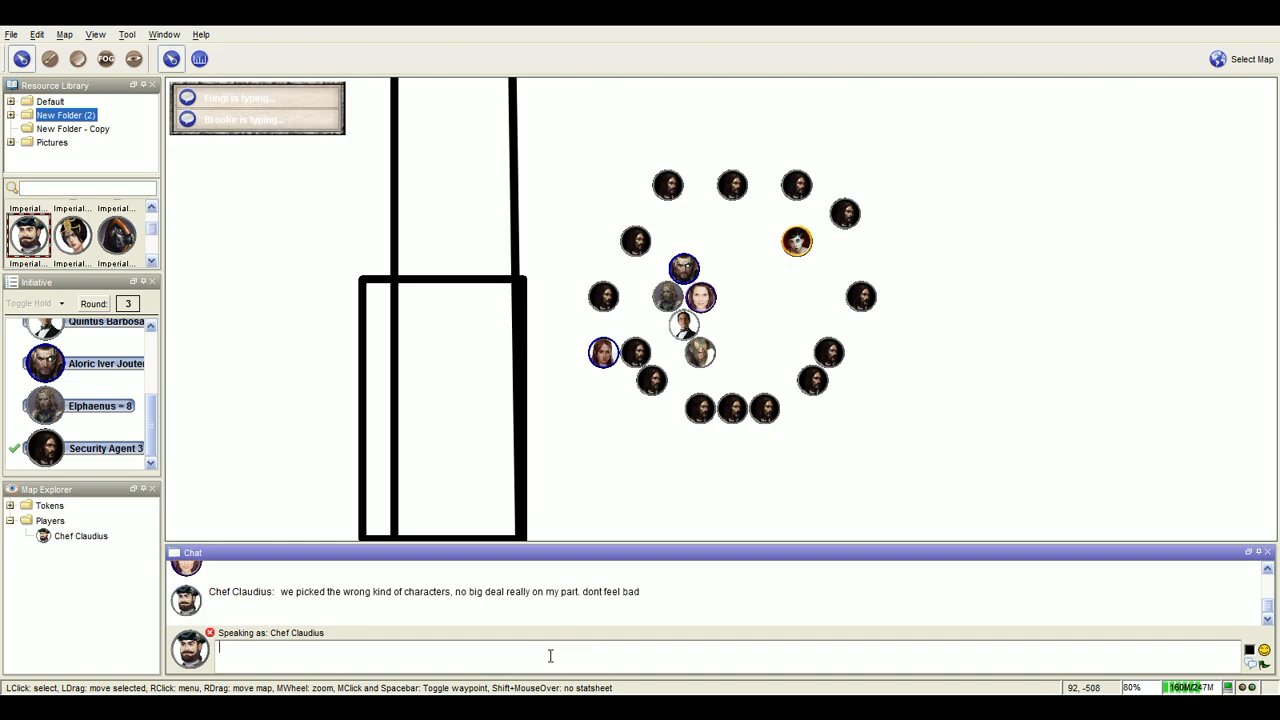
pyautogui.moveTo(836, 533)
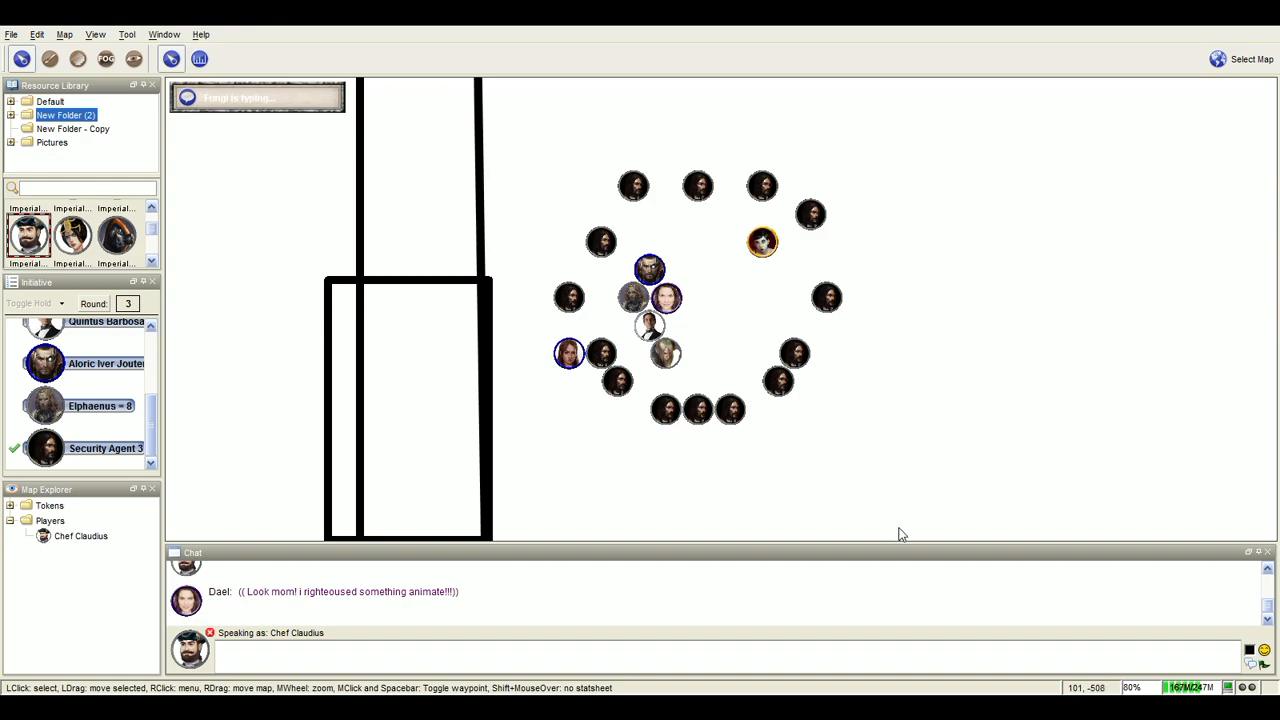
pyautogui.moveTo(782, 591)
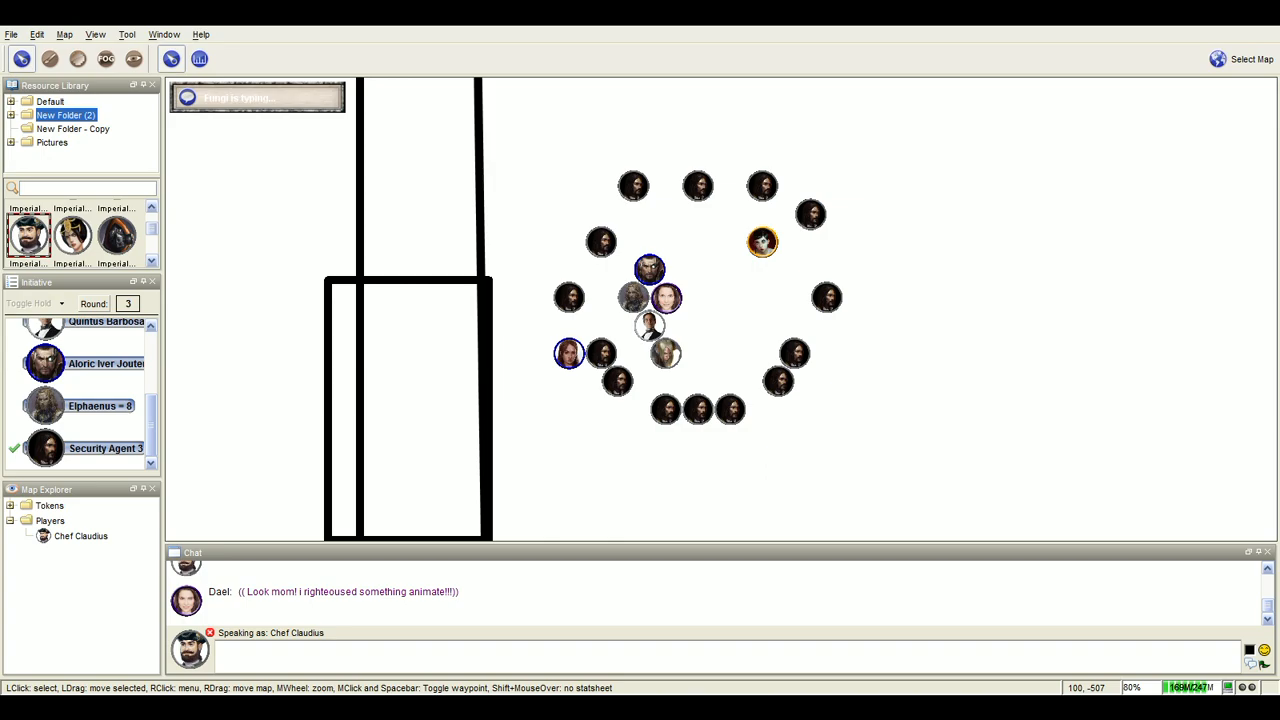
pyautogui.moveTo(398, 408)
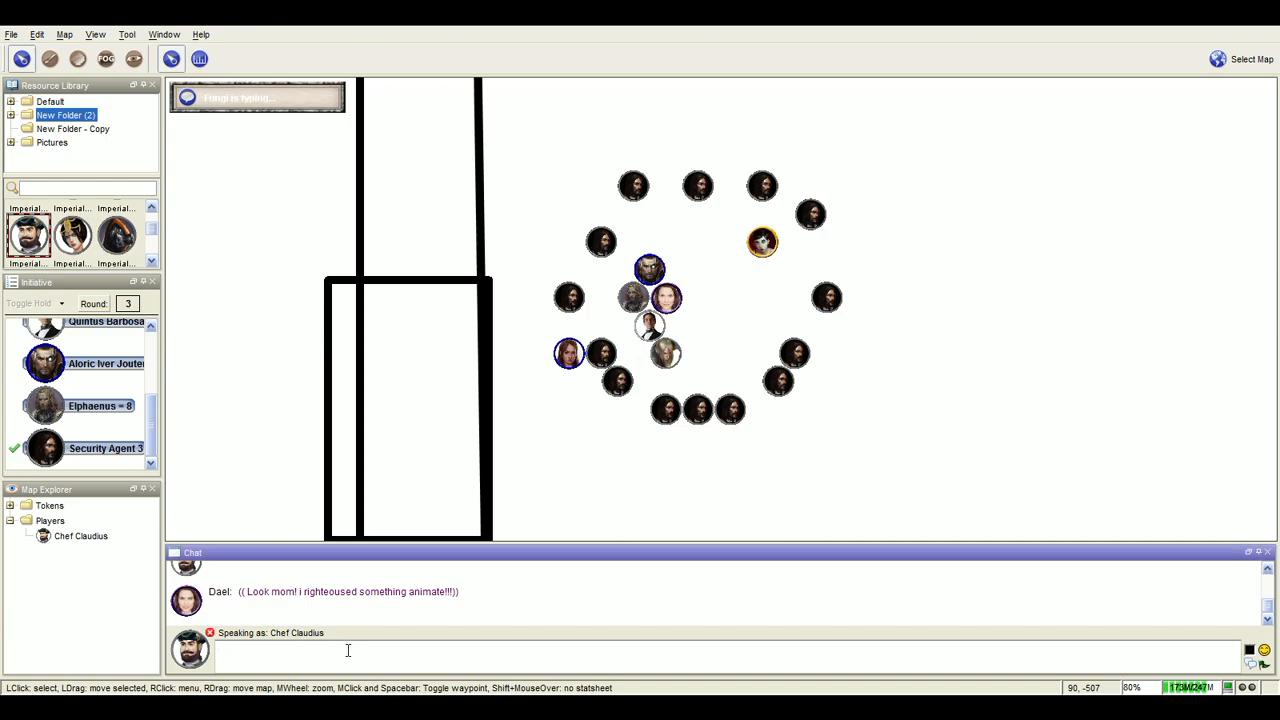
# Type '((sepp' into the chat input.
pyautogui.write('((sepp')
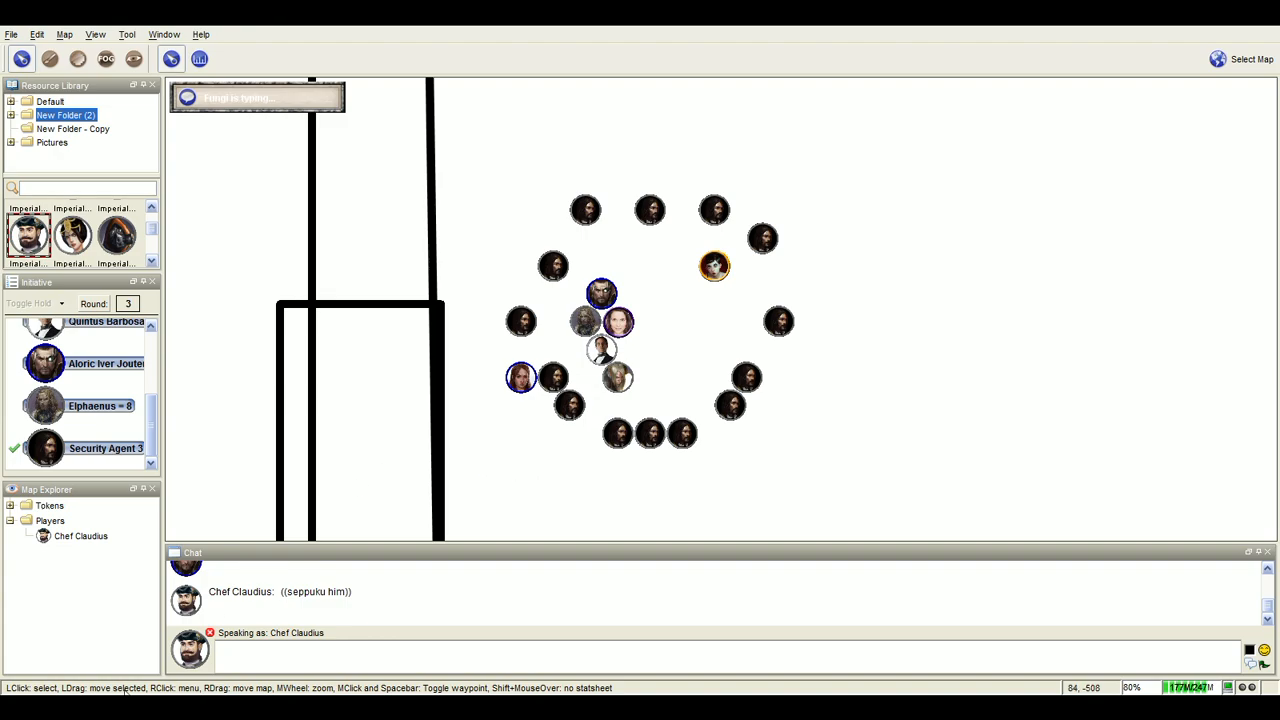
# Click in the lower-left area of the MapTool window.
pyautogui.click(416, 651)
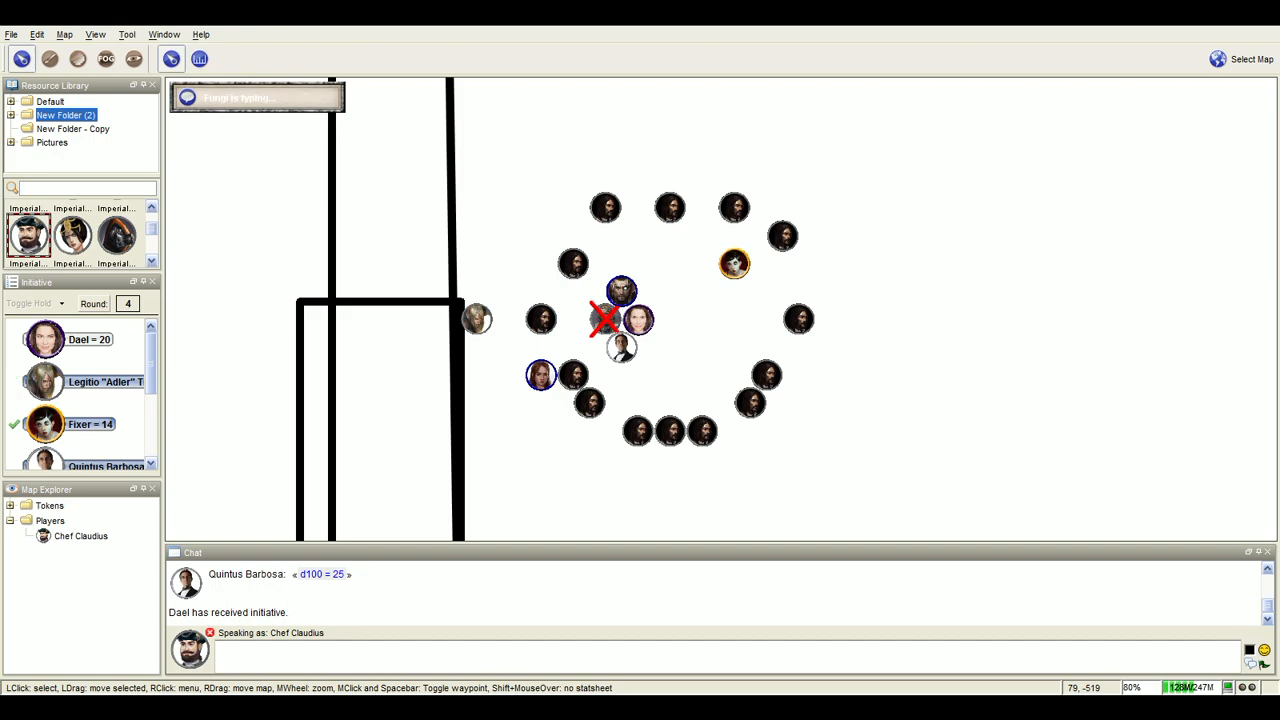
# Move Fixer's token beside Dael's token in the central cluster.
pyautogui.moveTo(734, 264); pyautogui.dragTo(670, 318)
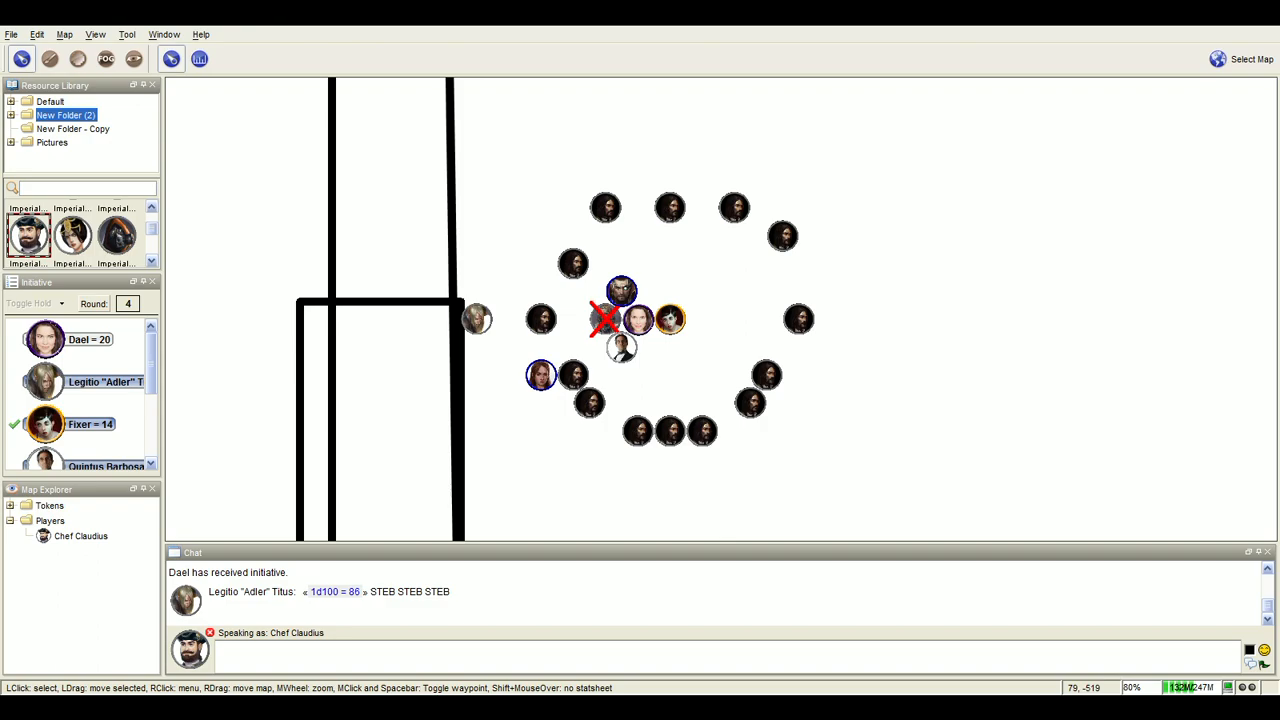
pyautogui.scroll(-3)
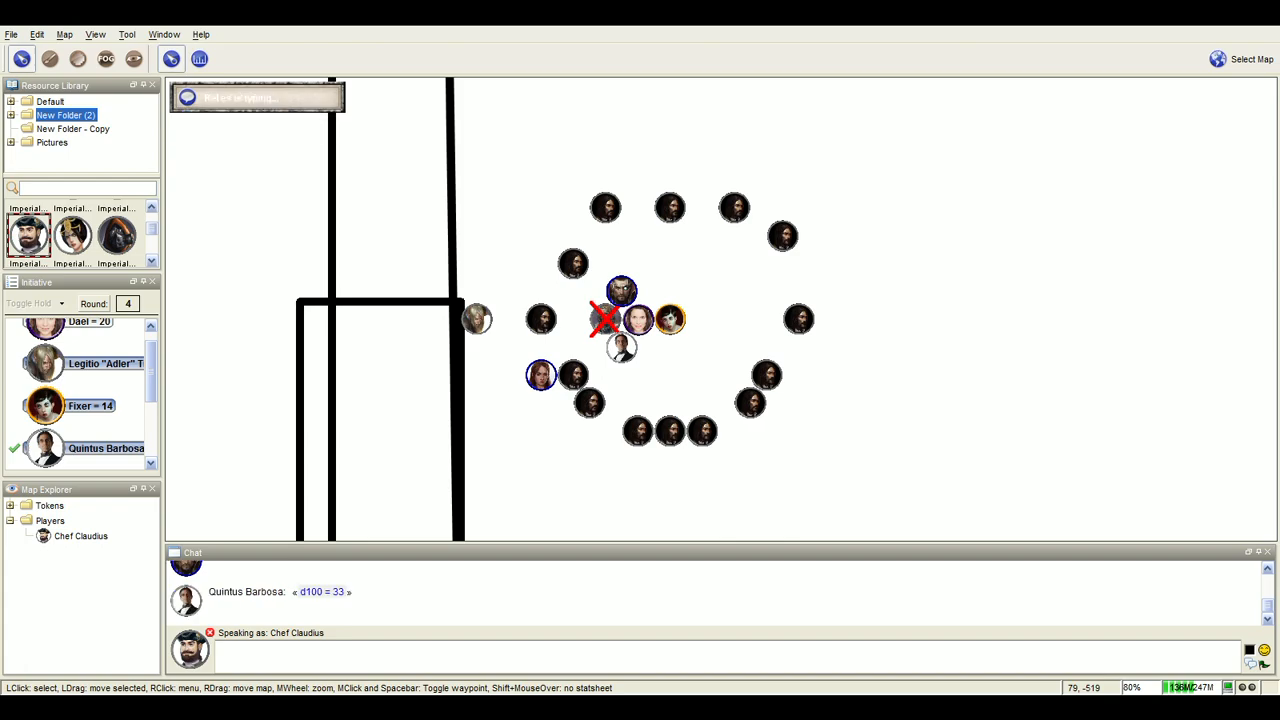
pyautogui.moveTo(501, 473)
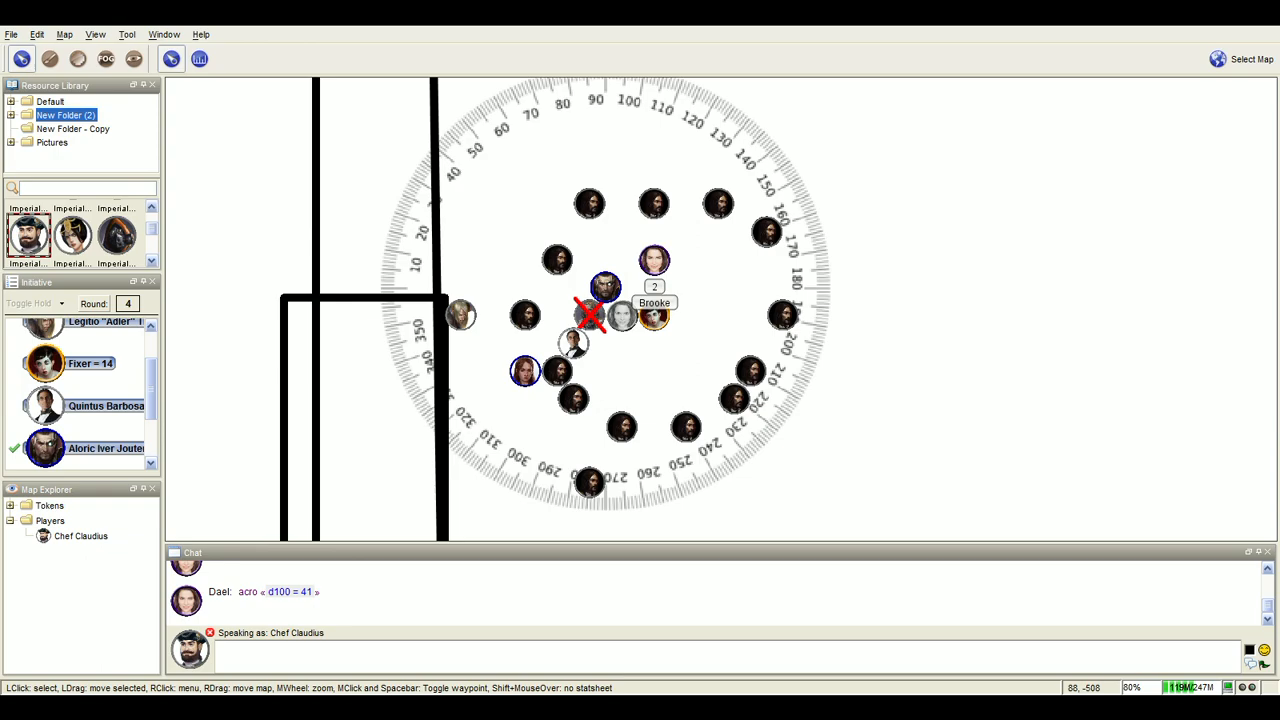
# Reposition Brooke's token square by square around the X-marked dead agent token.
pyautogui.moveTo(654, 260); pyautogui.dragTo(622, 260)
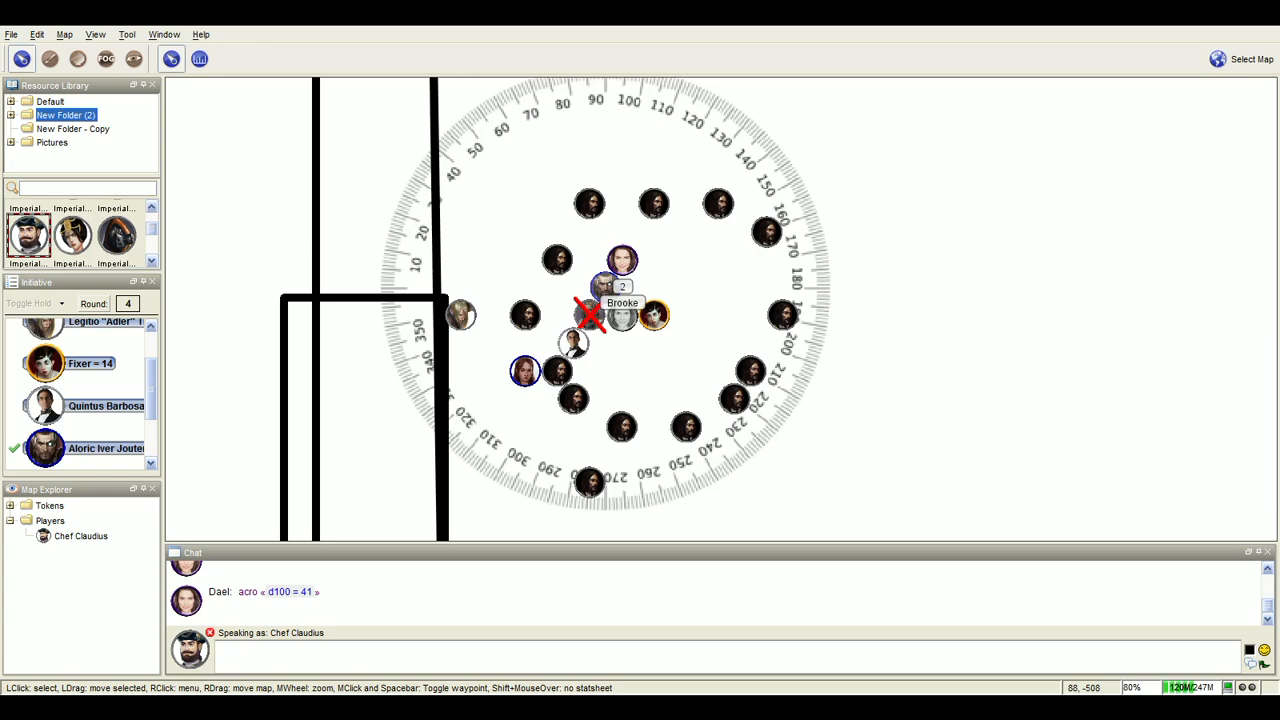
pyautogui.moveTo(621, 259); pyautogui.dragTo(604, 232)
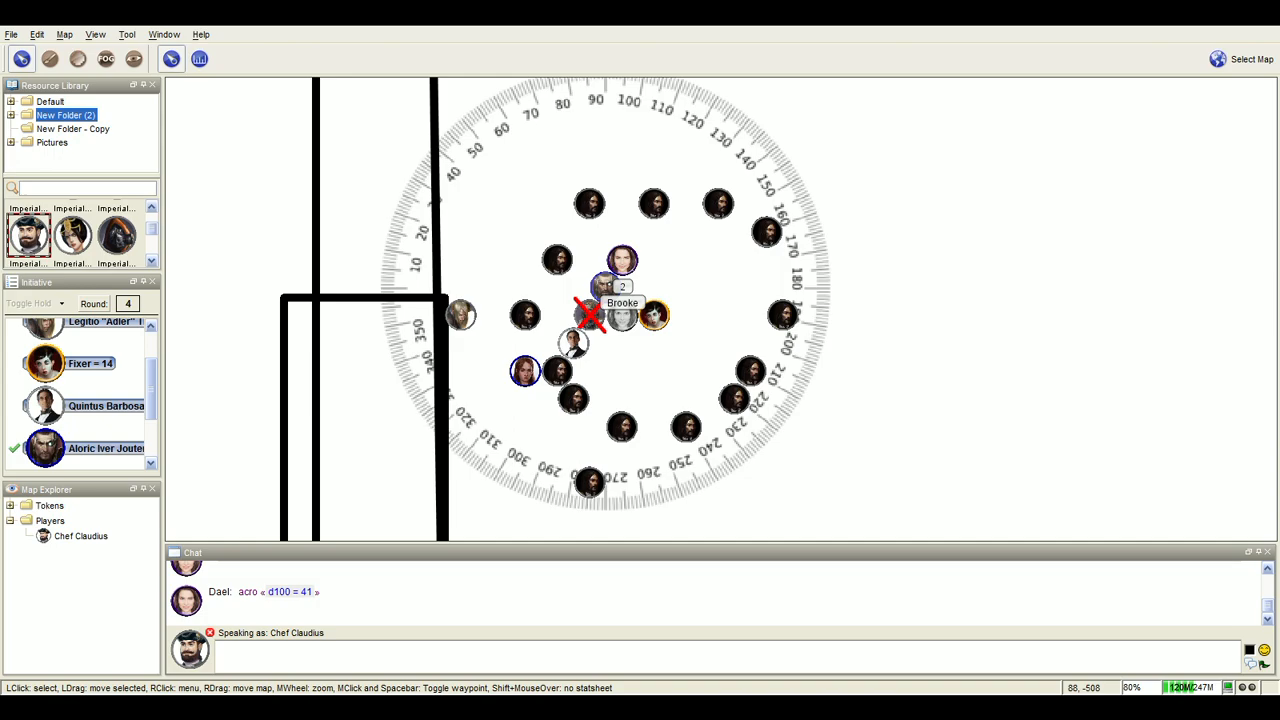
pyautogui.moveTo(621, 258); pyautogui.dragTo(638, 232)
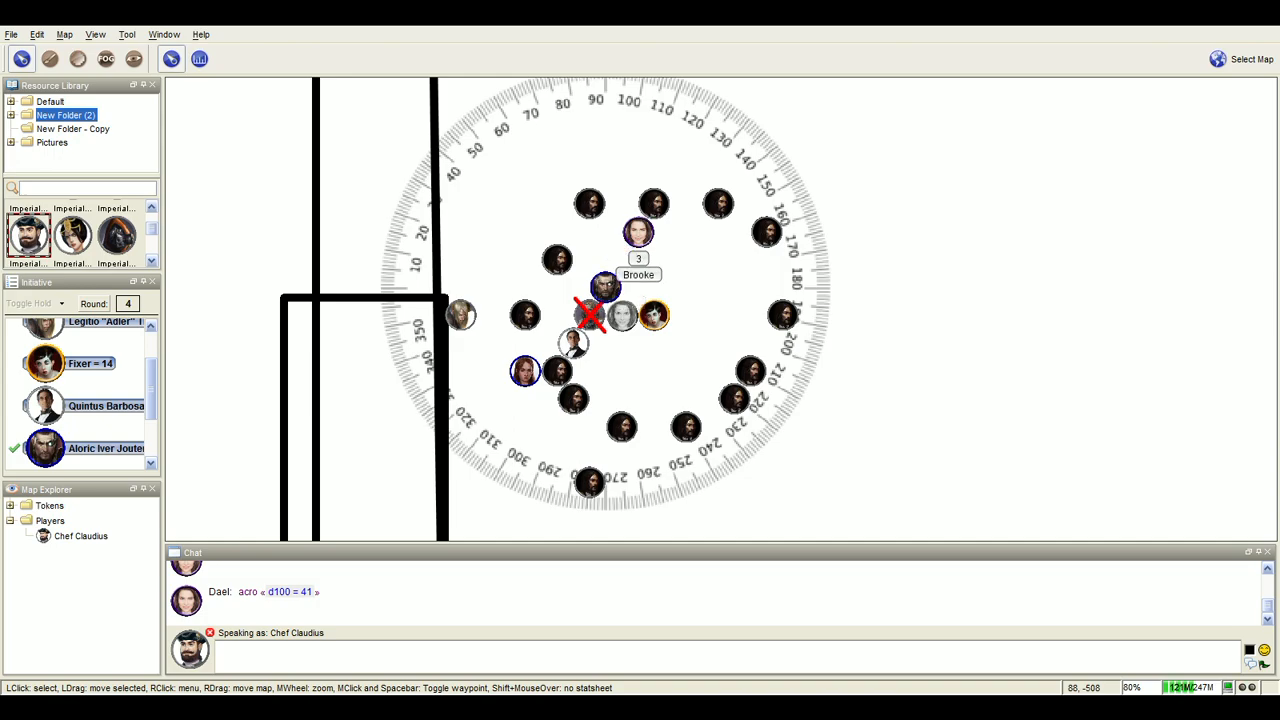
pyautogui.moveTo(638, 232); pyautogui.dragTo(654, 261)
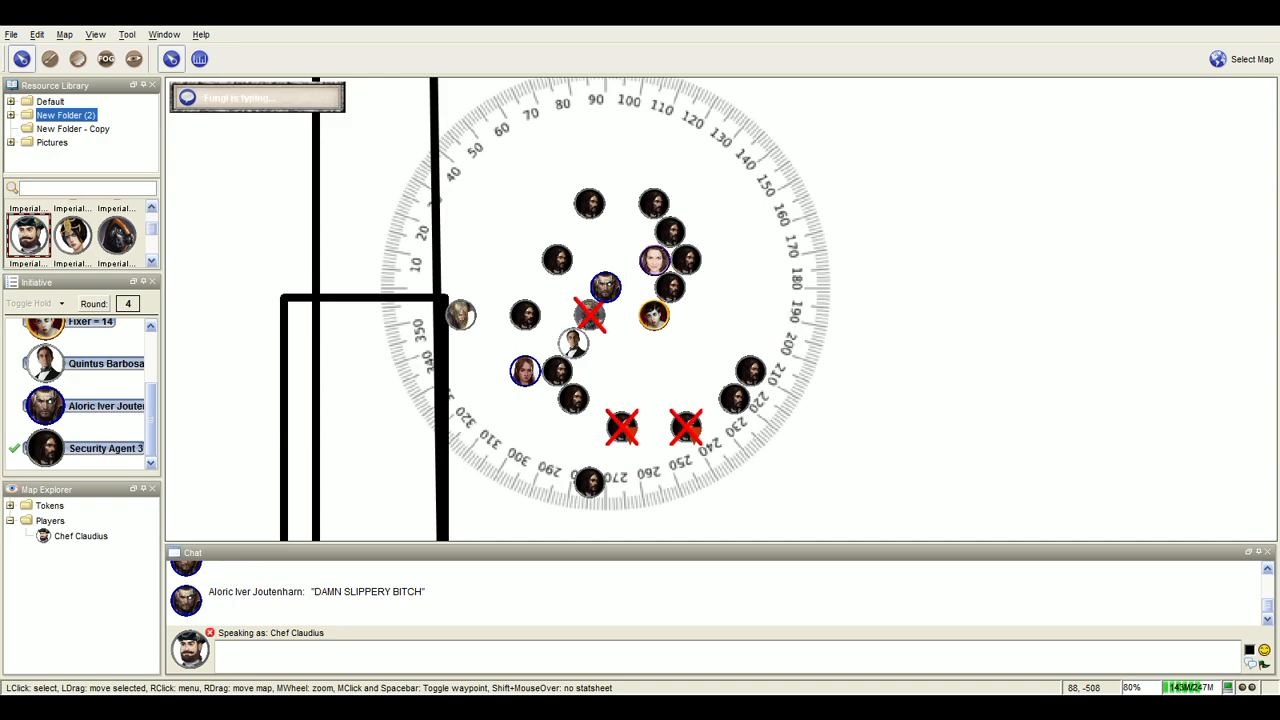
pyautogui.moveTo(660, 315)
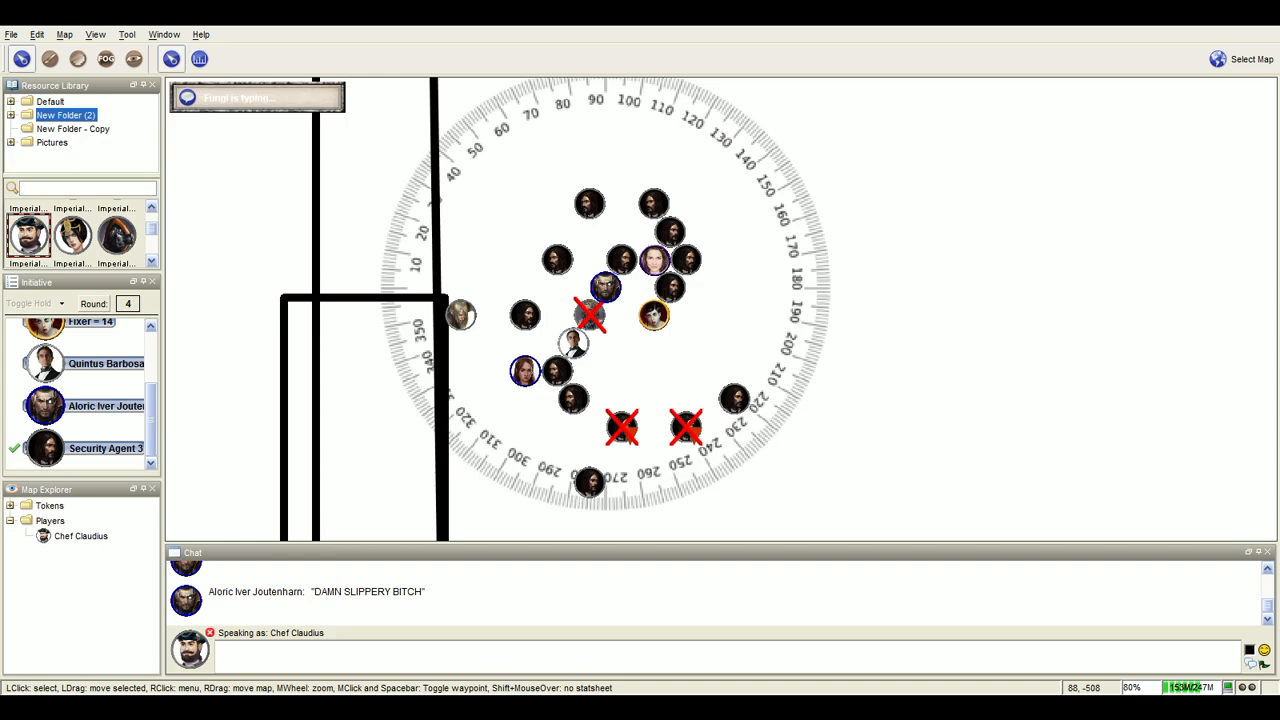
pyautogui.moveTo(601, 282)
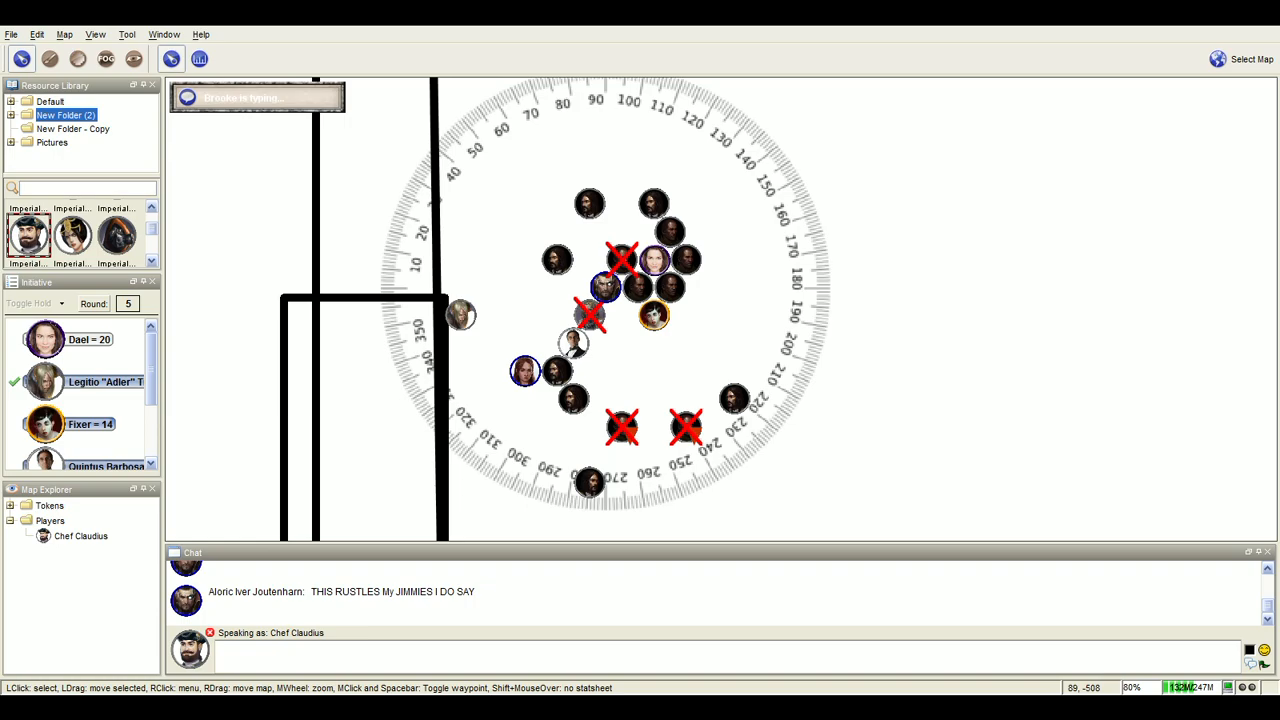
pyautogui.moveTo(461, 315)
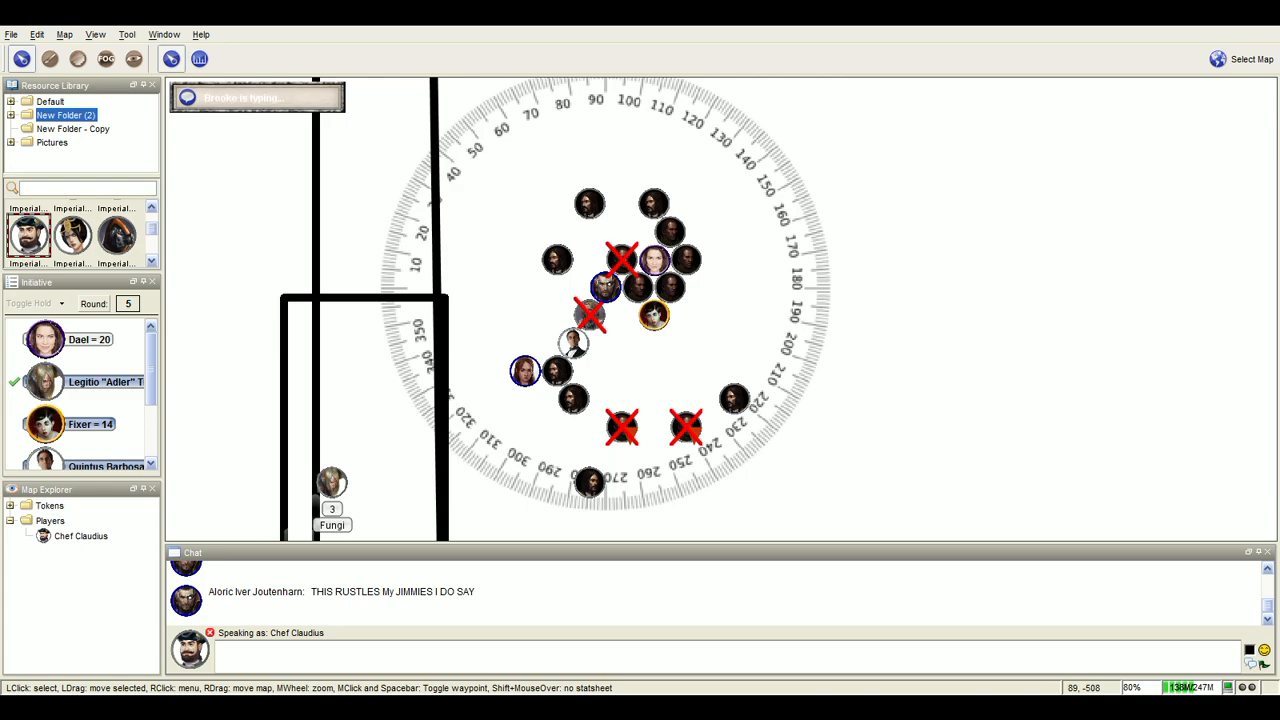
pyautogui.moveTo(332, 483); pyautogui.dragTo(477, 343)
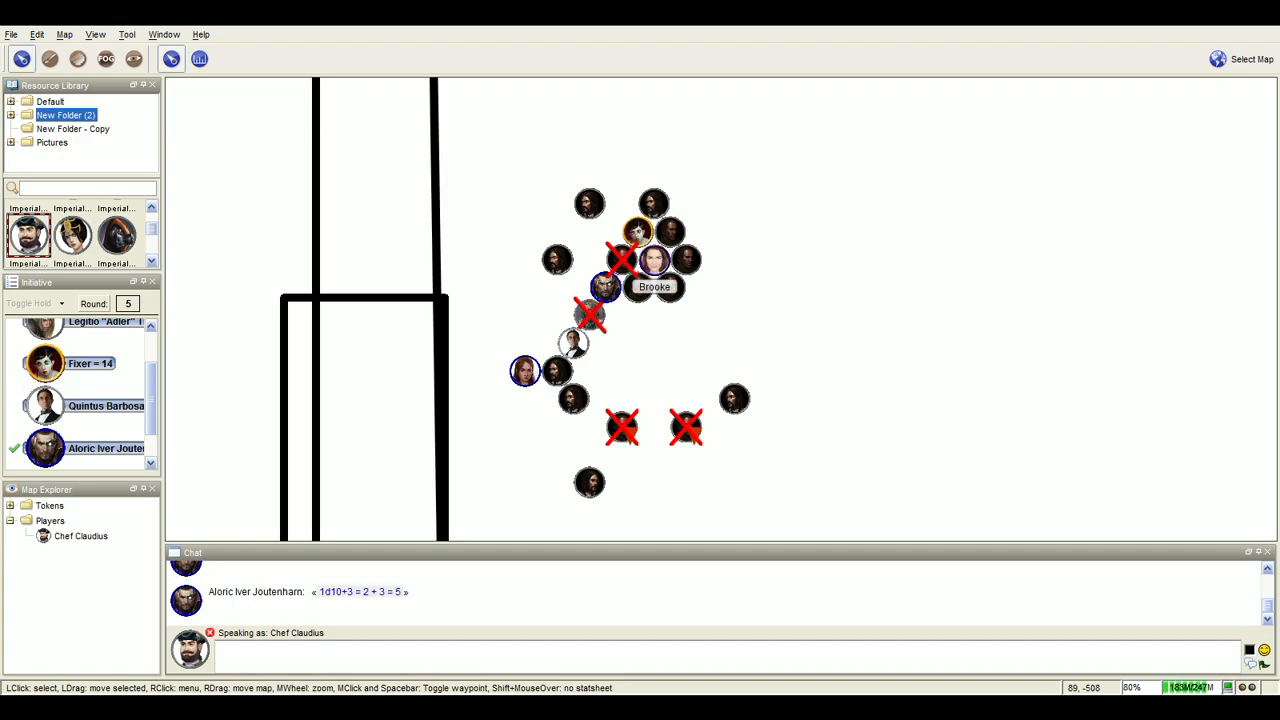
pyautogui.moveTo(682, 230)
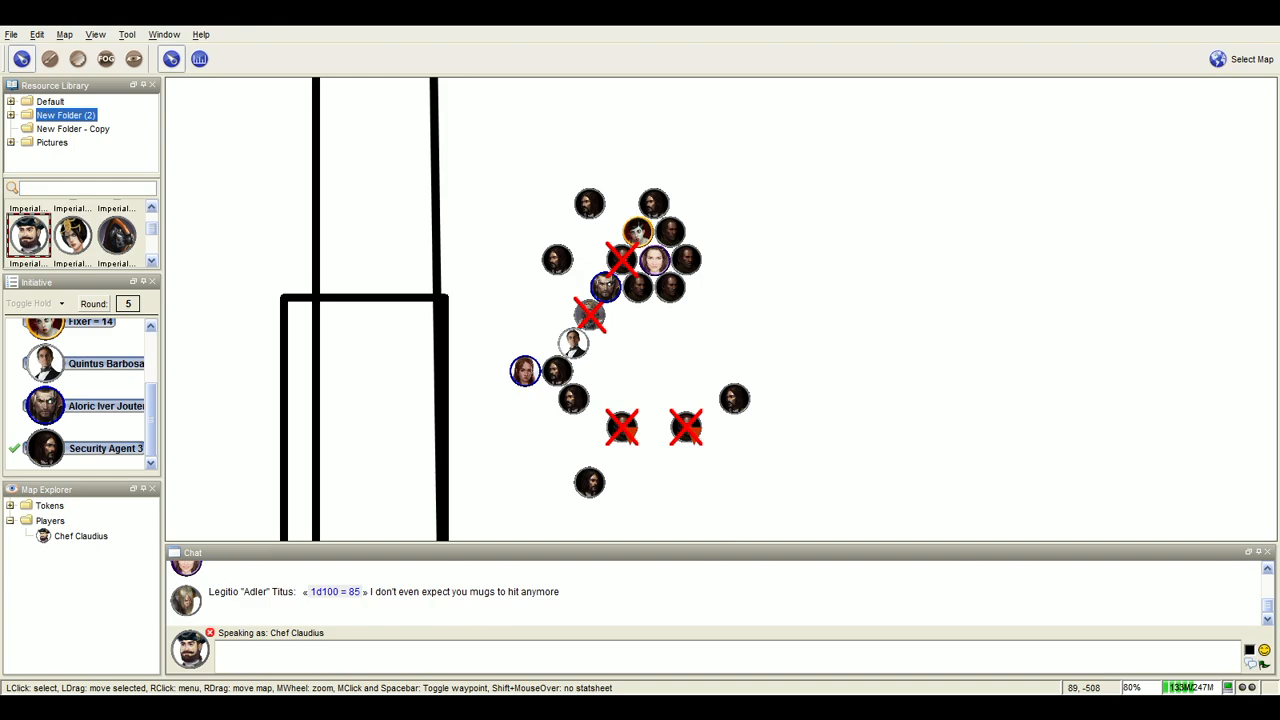
pyautogui.moveTo(904, 347)
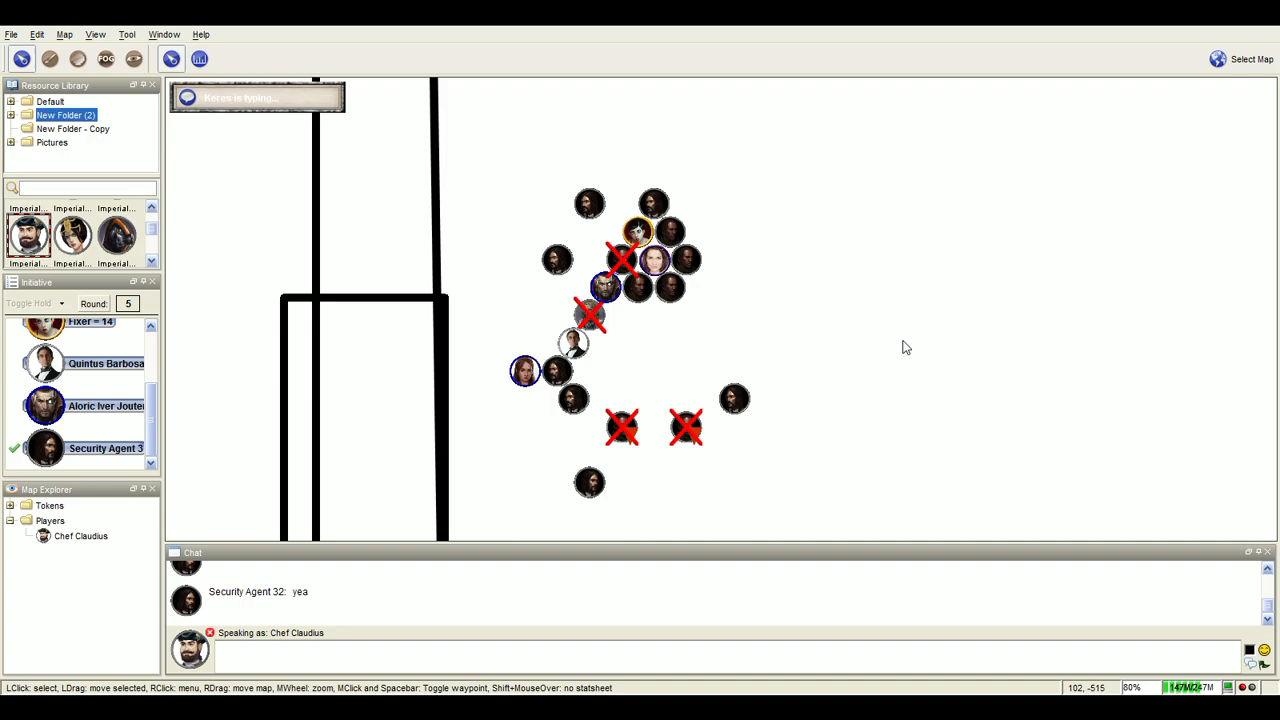
pyautogui.moveTo(905, 347)
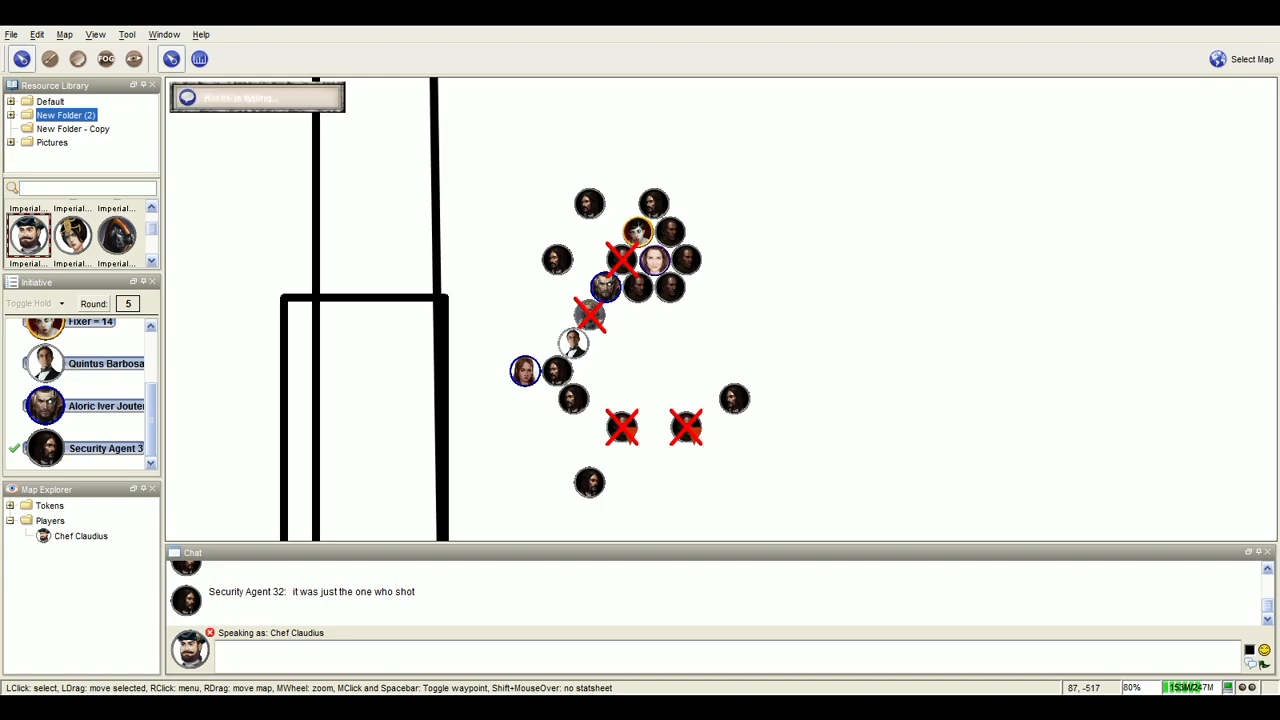
pyautogui.moveTo(1116, 482)
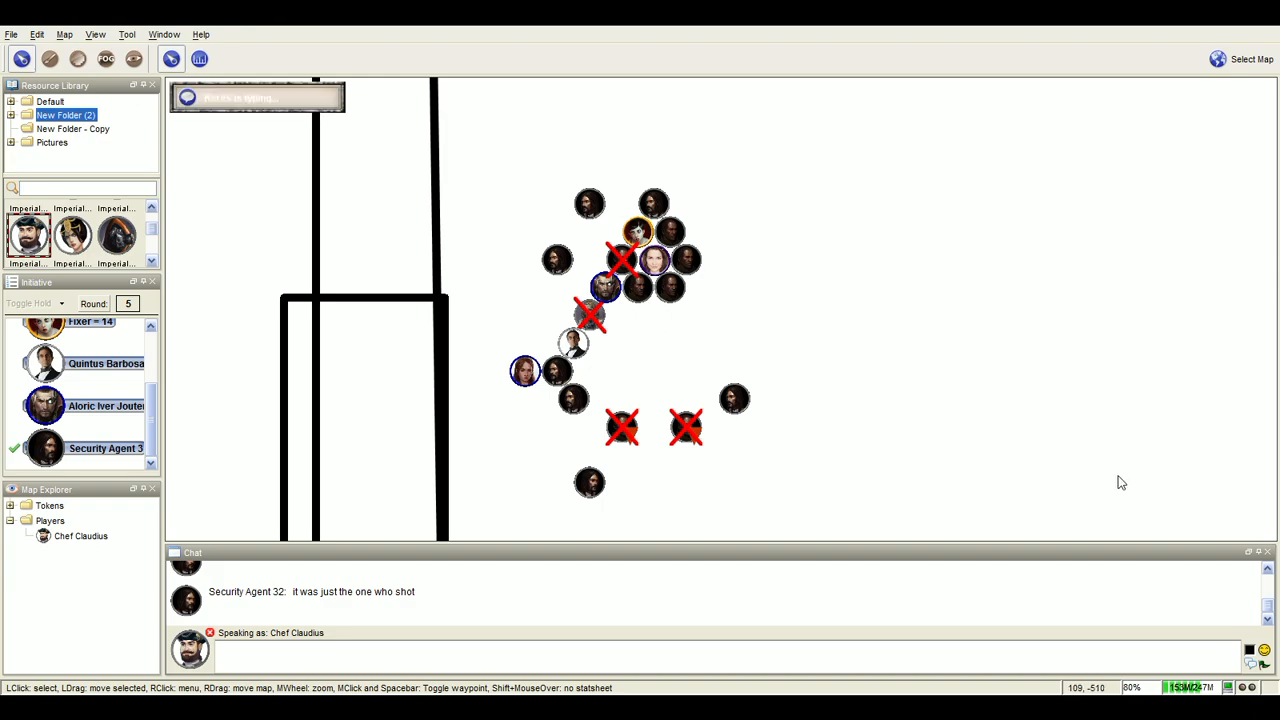
pyautogui.moveTo(980, 540)
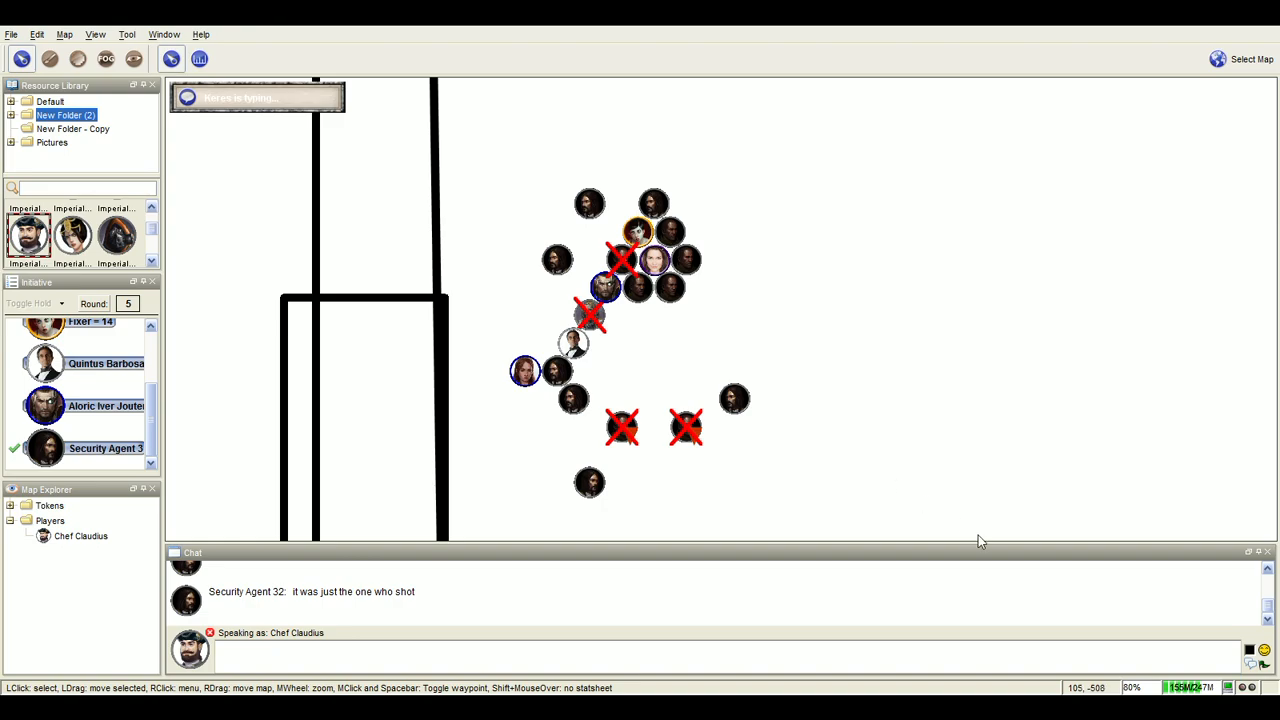